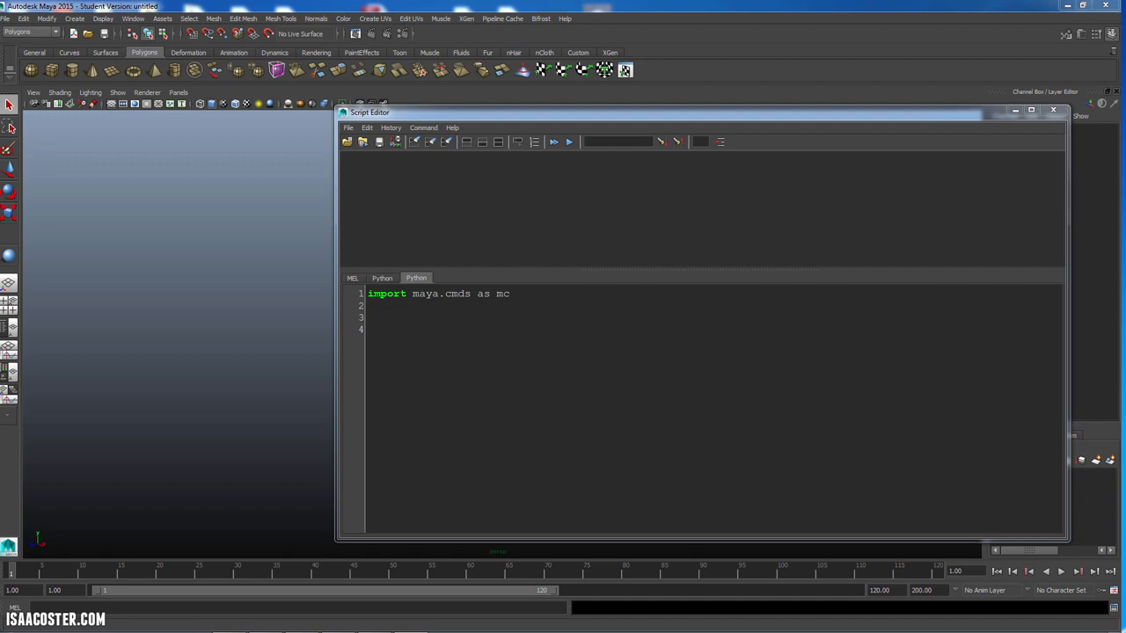
# Write 'for i in range(0,10):' with an indented 'print i' on script line 3.
pyautogui.click(413, 317)
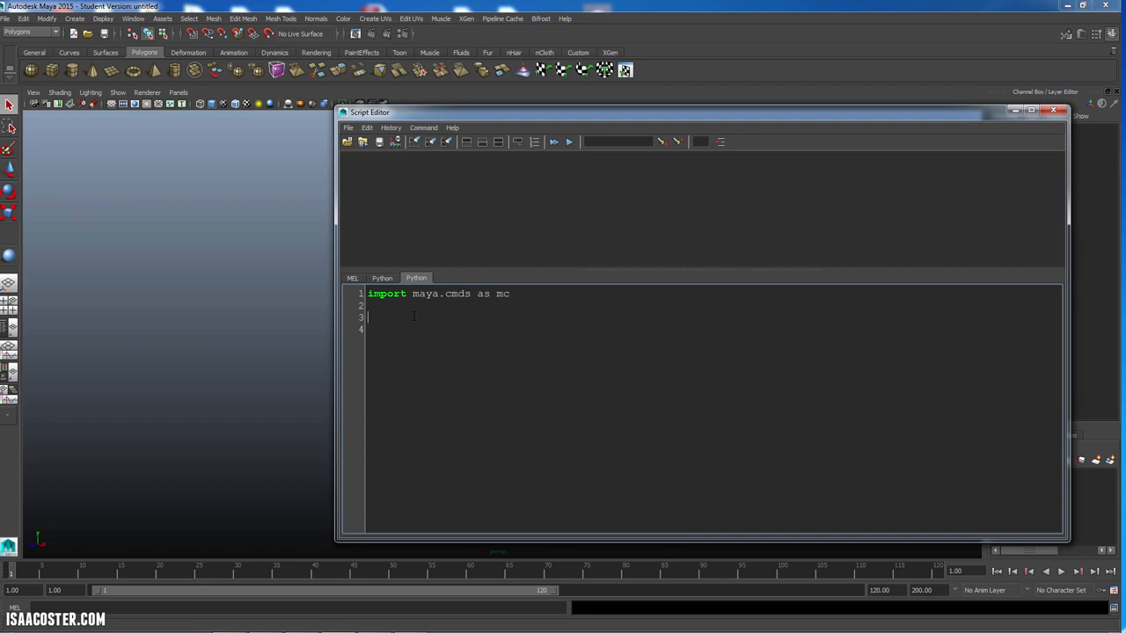
pyautogui.write('for')
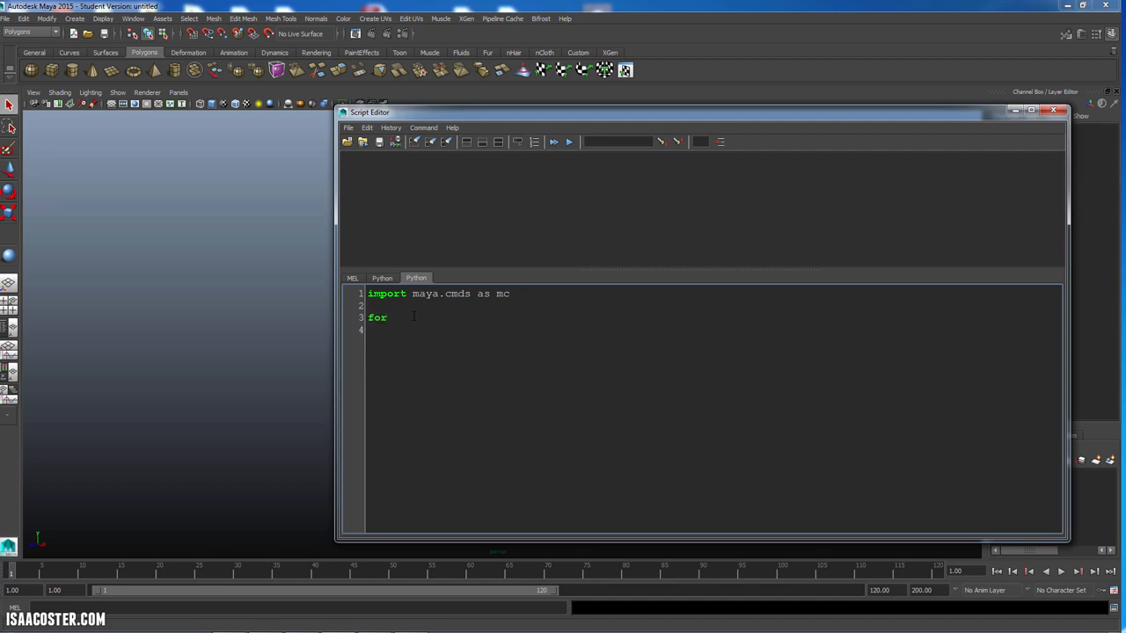
pyautogui.write('i')
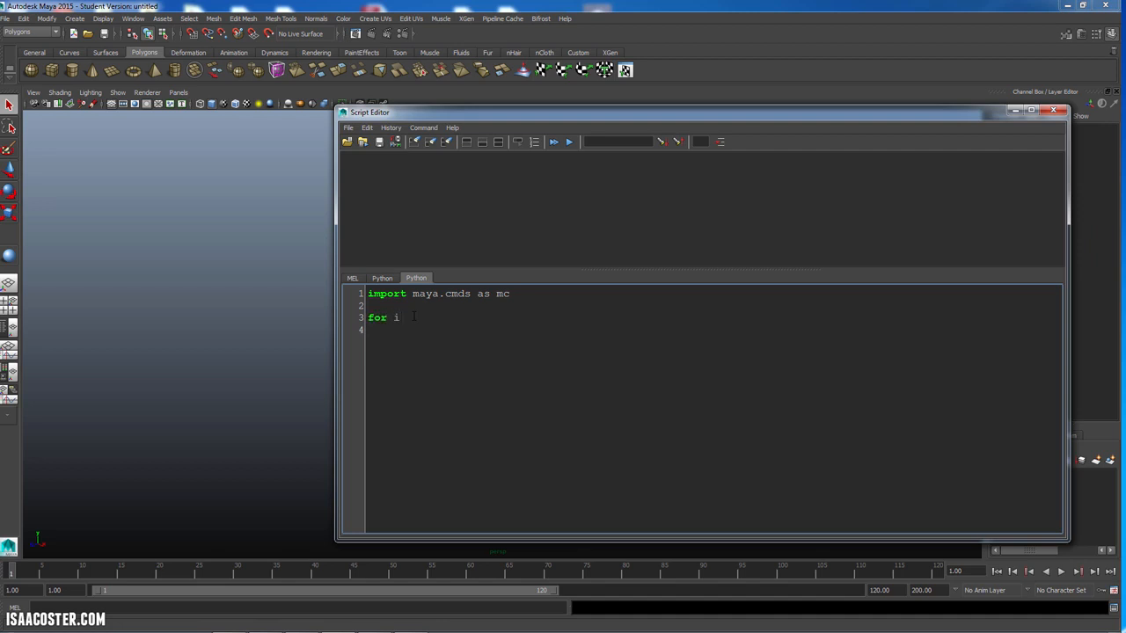
pyautogui.write('in range')
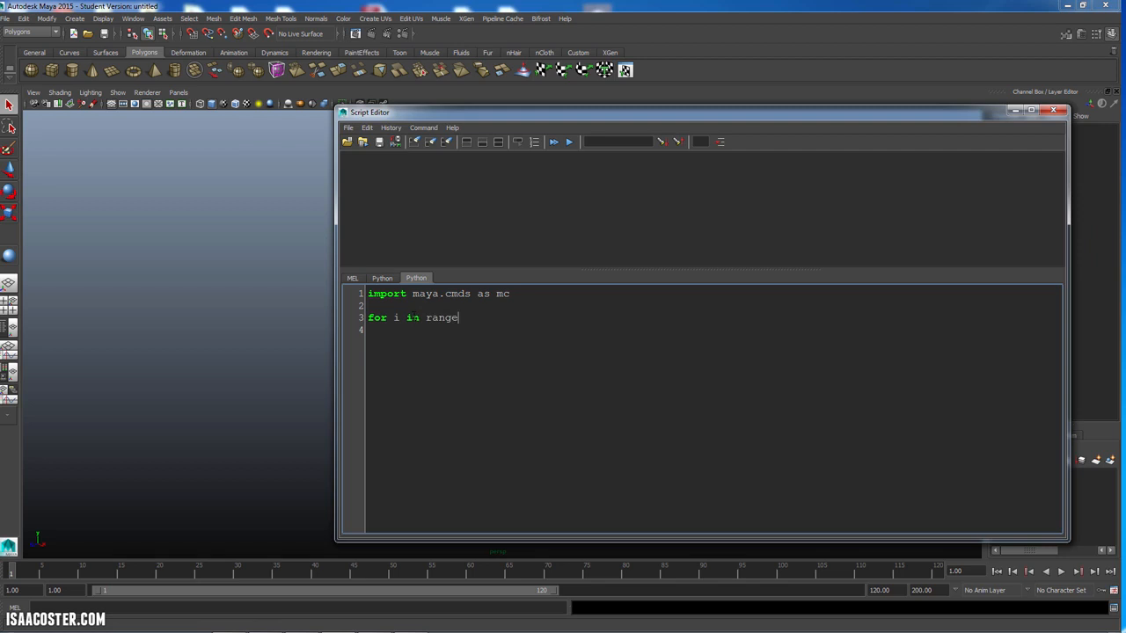
pyautogui.write('(')
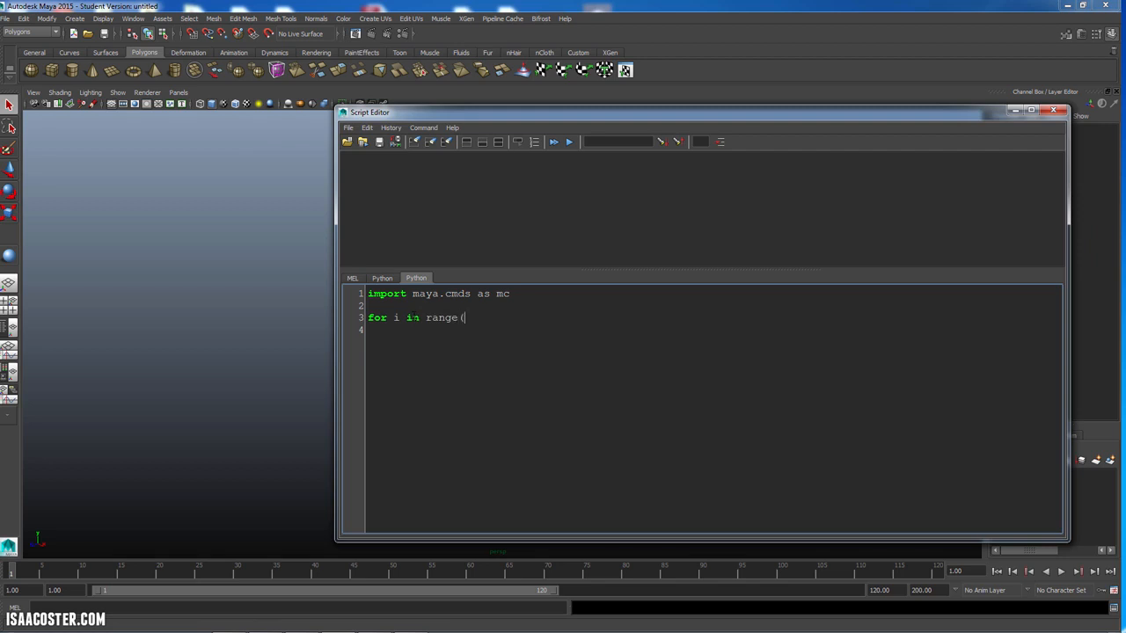
pyautogui.write('0')
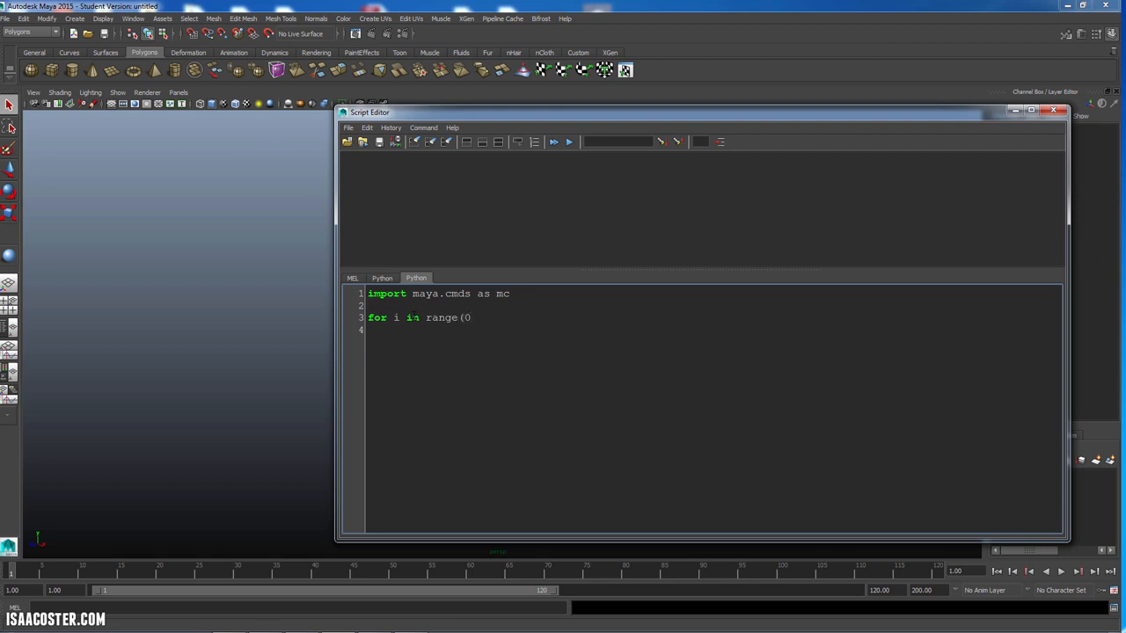
pyautogui.write(',10')
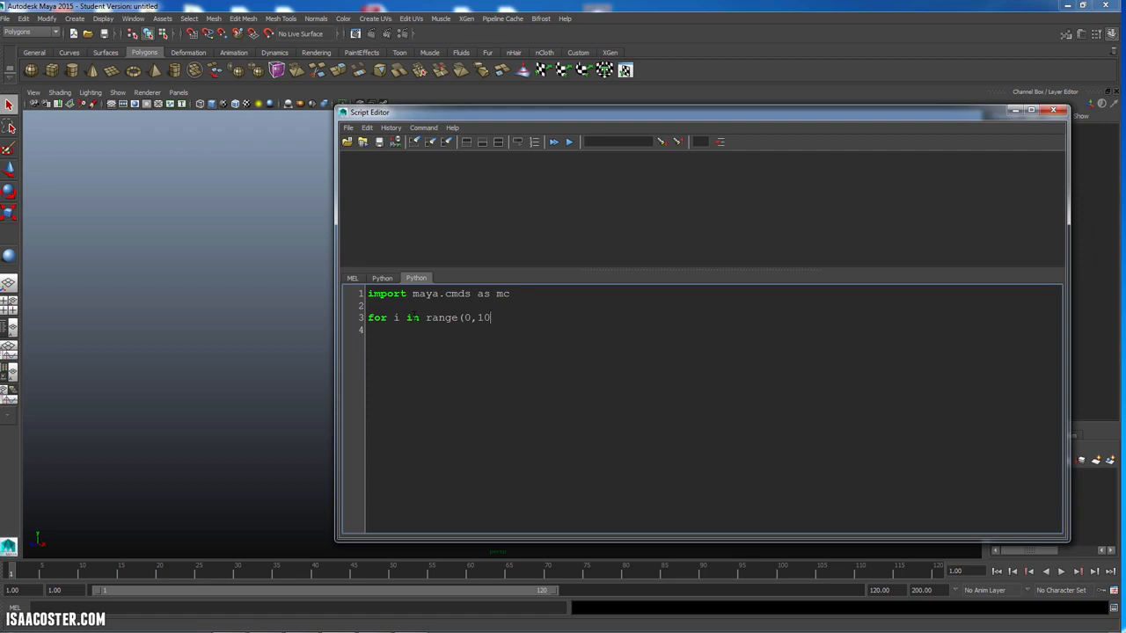
pyautogui.write('):')
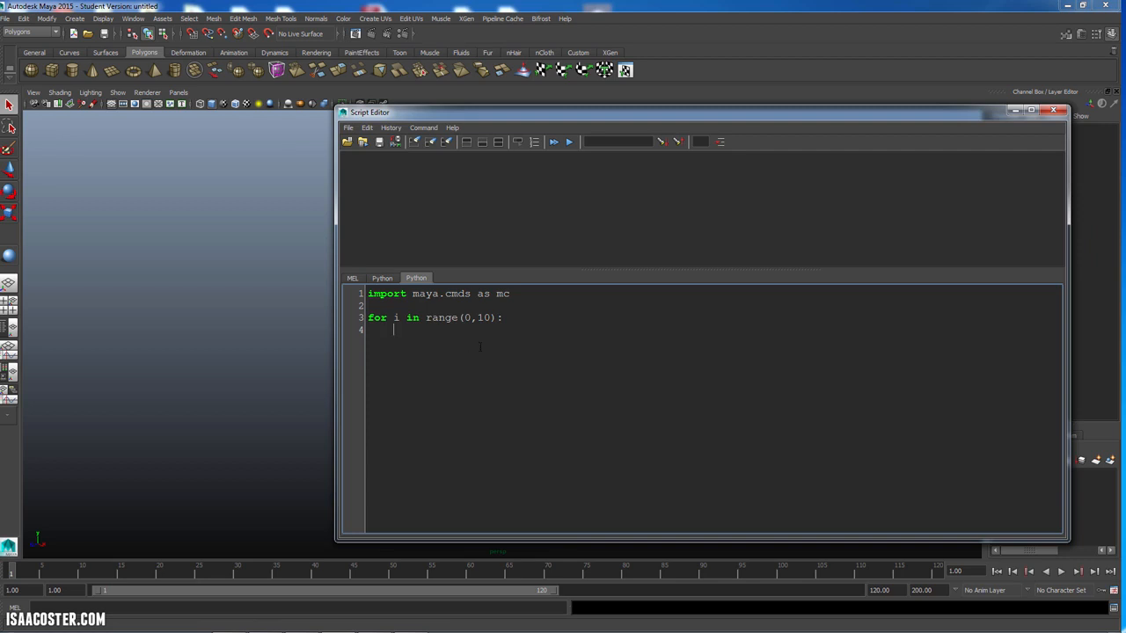
pyautogui.write('print i')
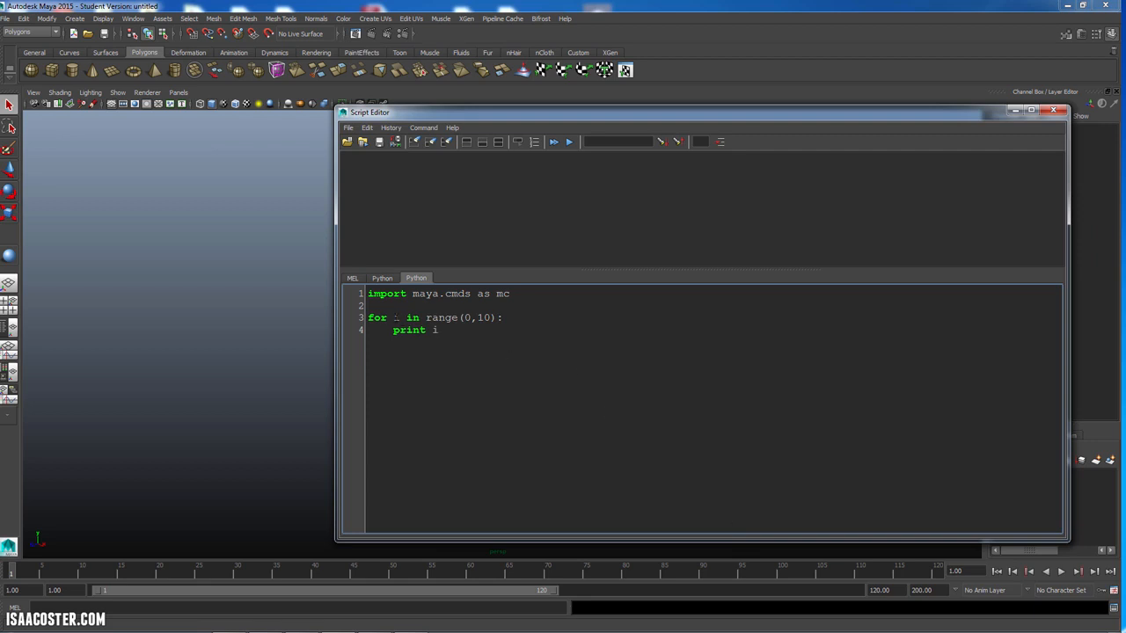
pyautogui.doubleClick(396, 317)
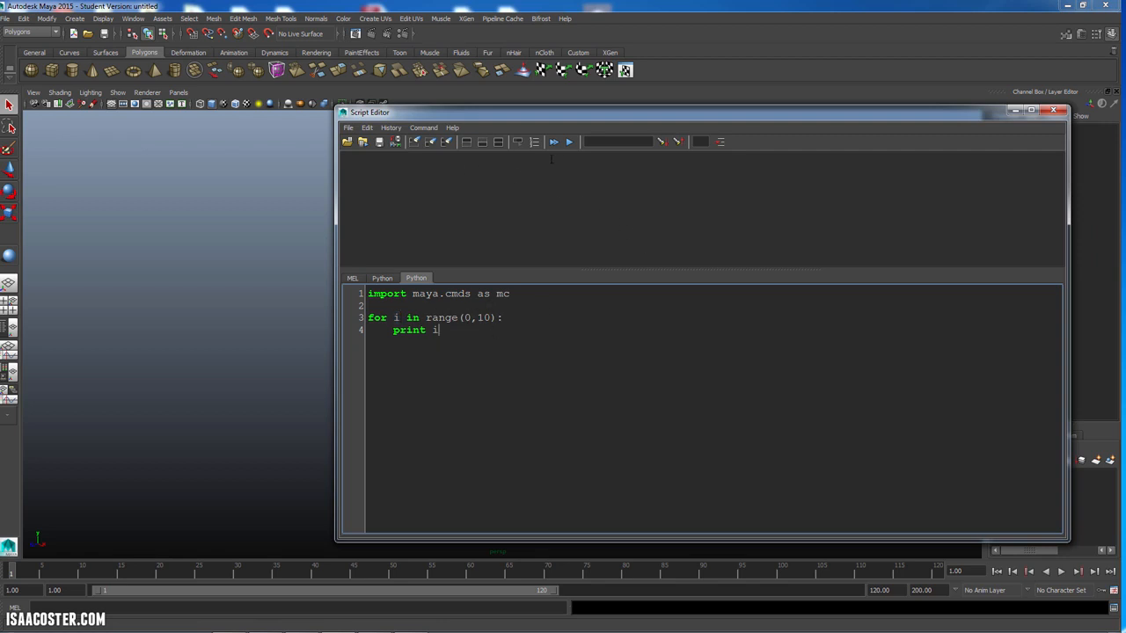
# Run the loop to print 0–9, enlarge the history pane, and add blank lines after the loop.
pyautogui.click(554, 141)
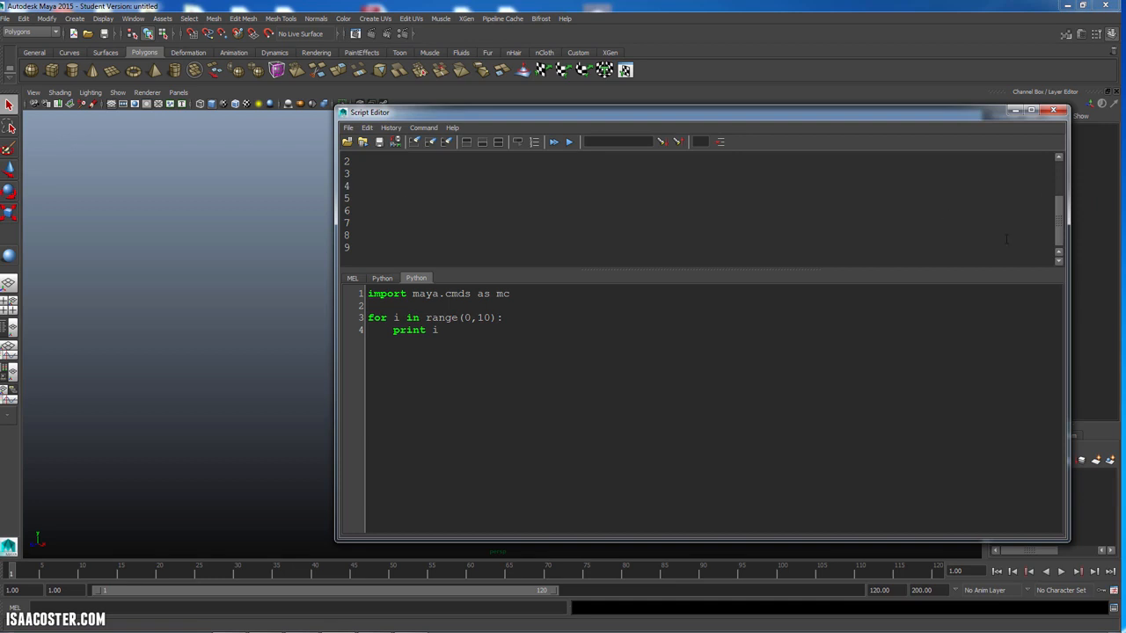
pyautogui.moveTo(667, 264); pyautogui.dragTo(666, 309)
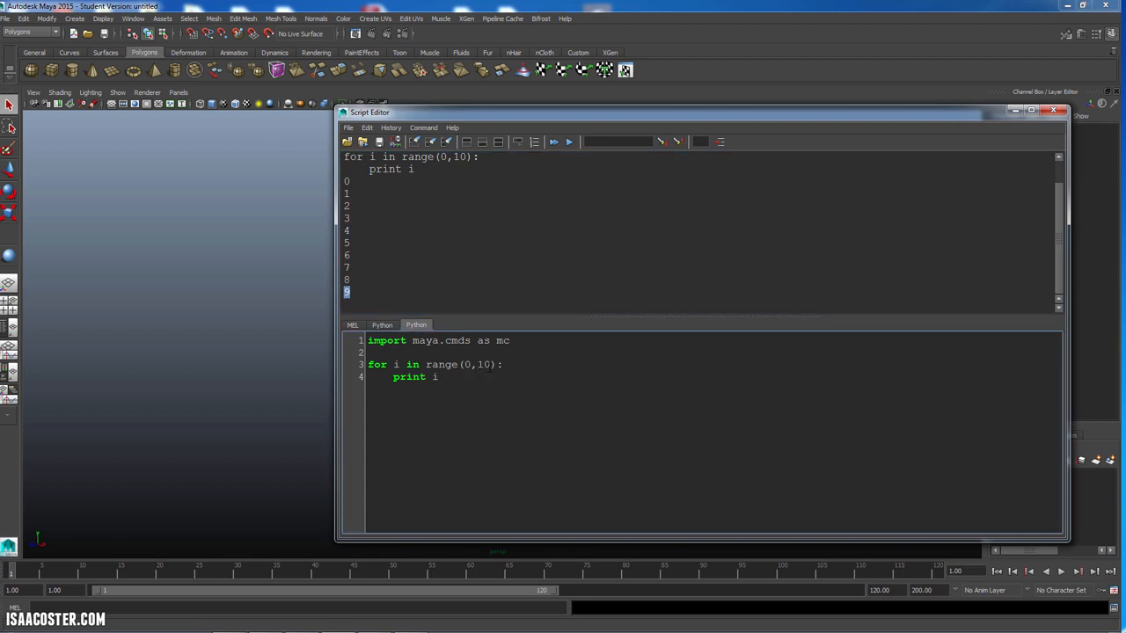
pyautogui.click(475, 365)
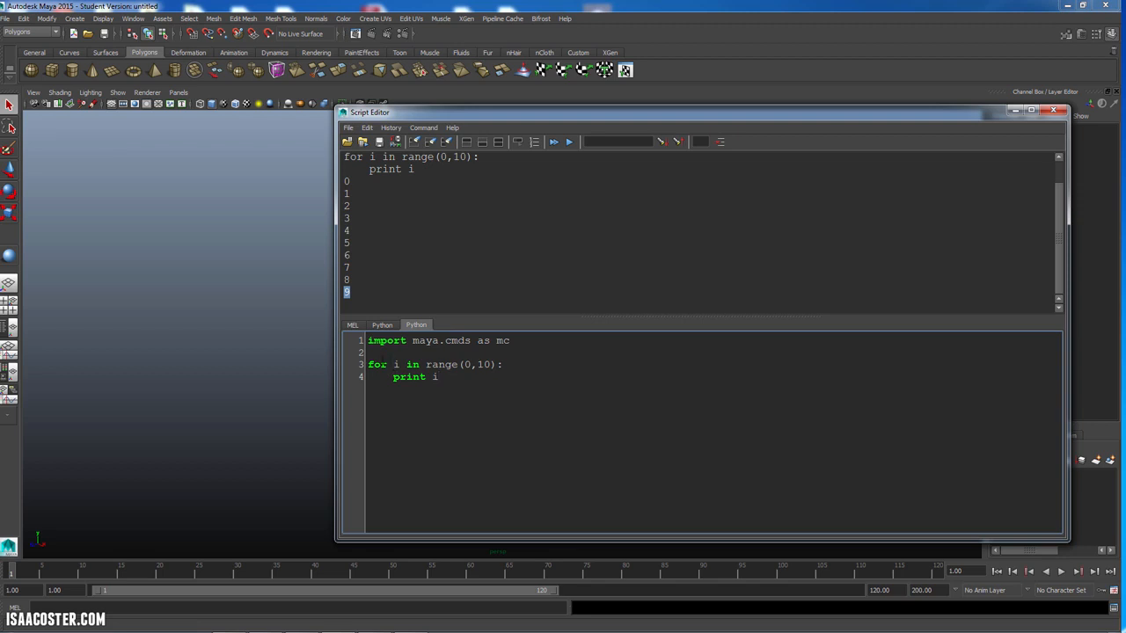
pyautogui.doubleClick(378, 376)
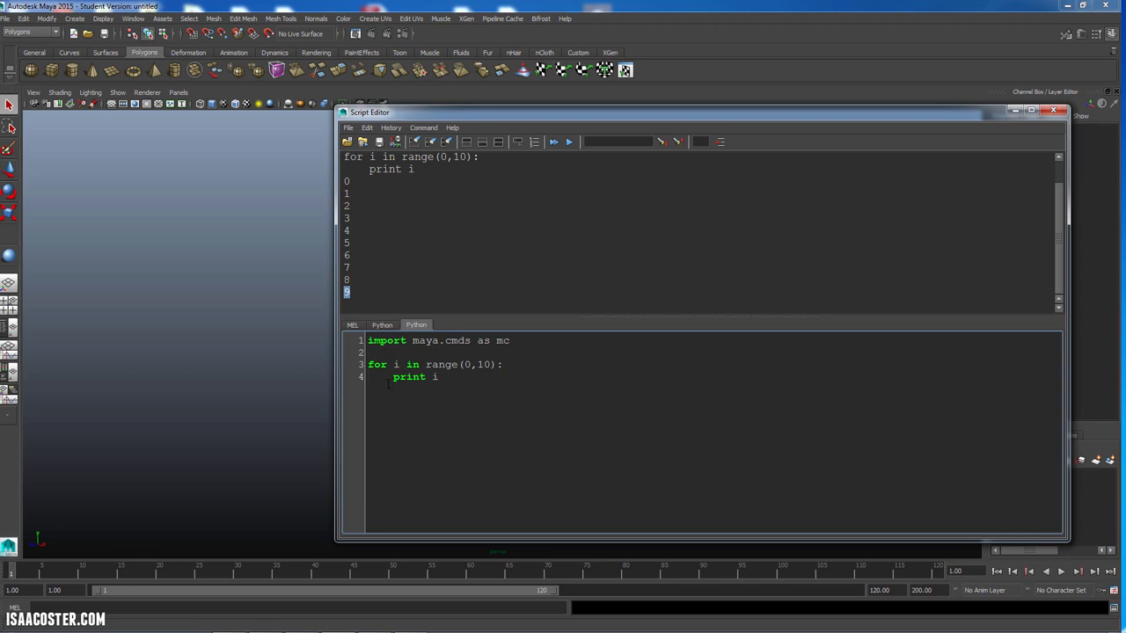
pyautogui.click(438, 377)
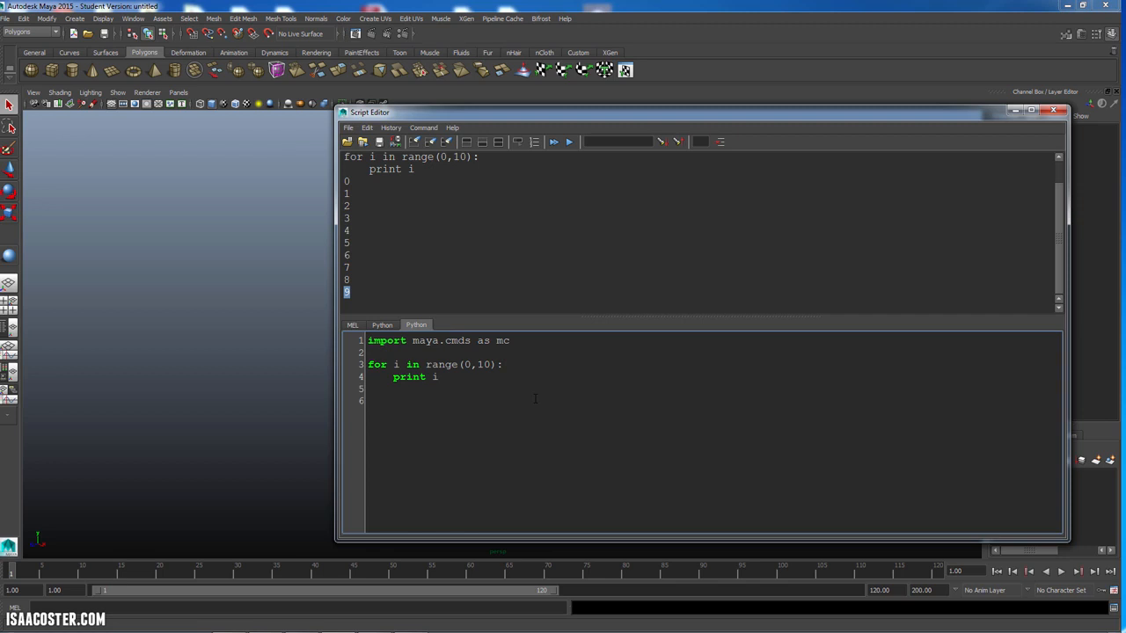
# Add print 'foo' after the loop, run it, and indent that line.
pyautogui.write('print')
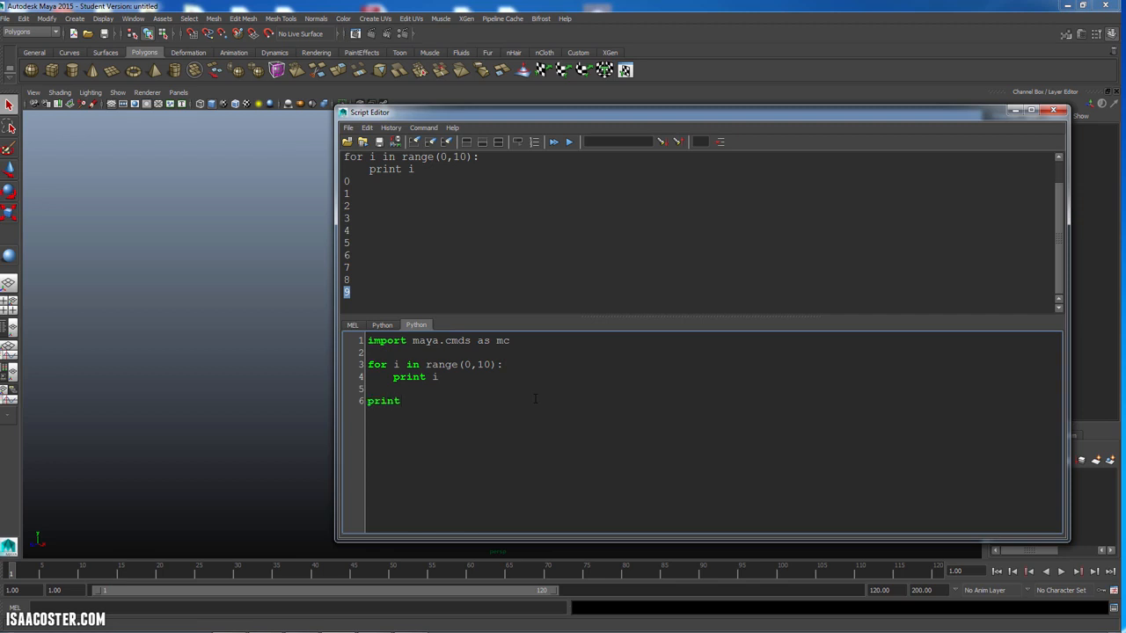
pyautogui.write("'foo")
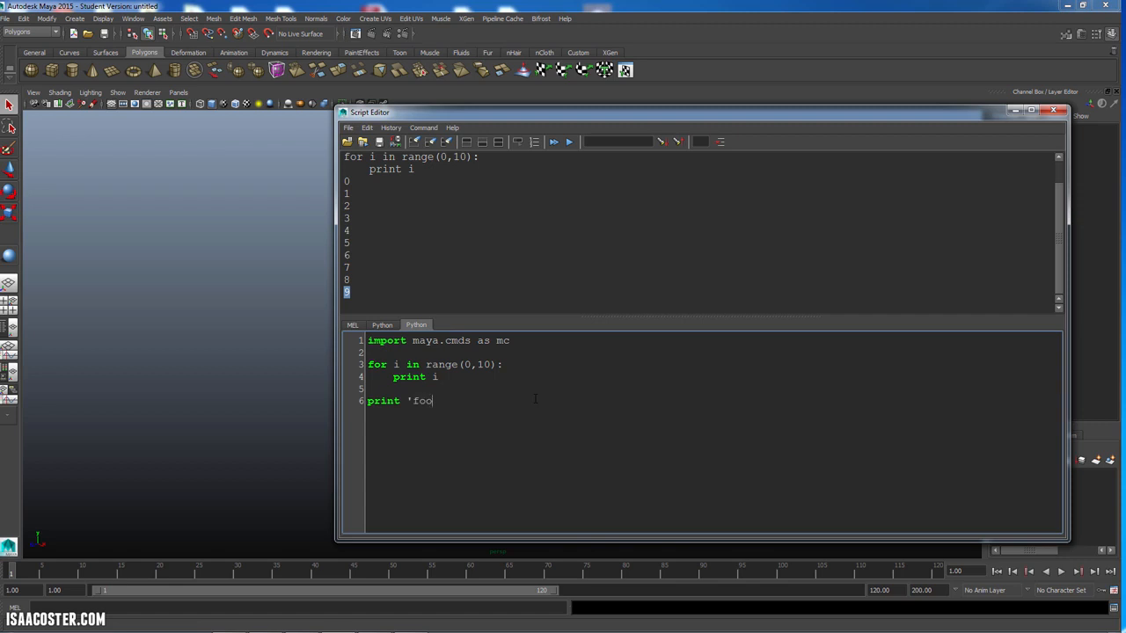
pyautogui.write("'")
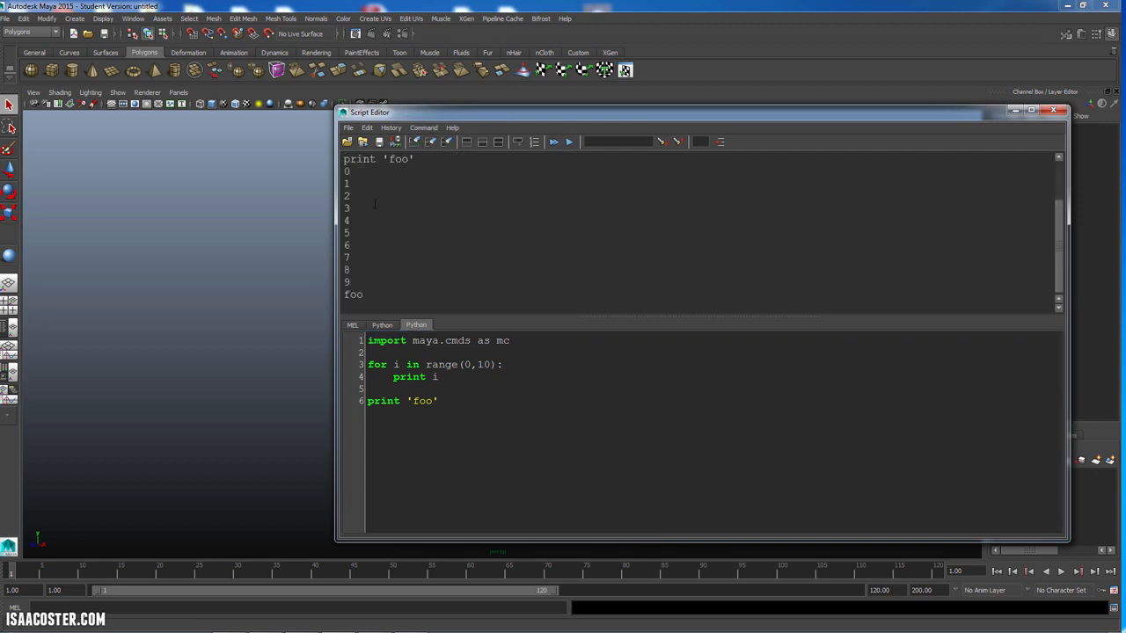
pyautogui.doubleClick(433, 377)
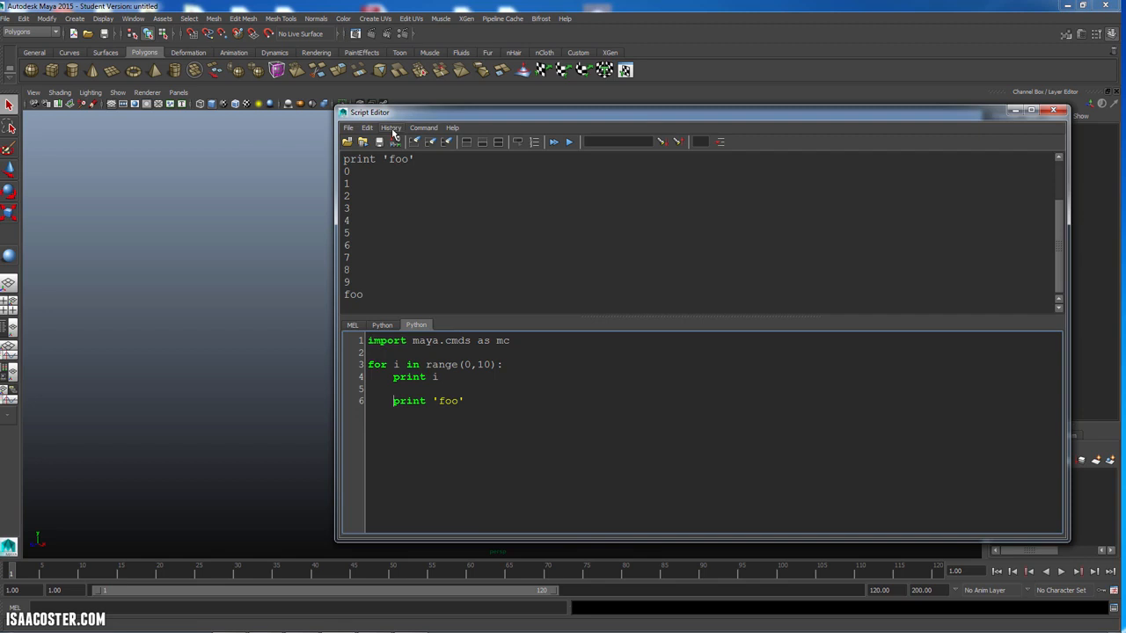
# Clear the history, run the script to see the unindent error, then clear again.
pyautogui.click(553, 141)
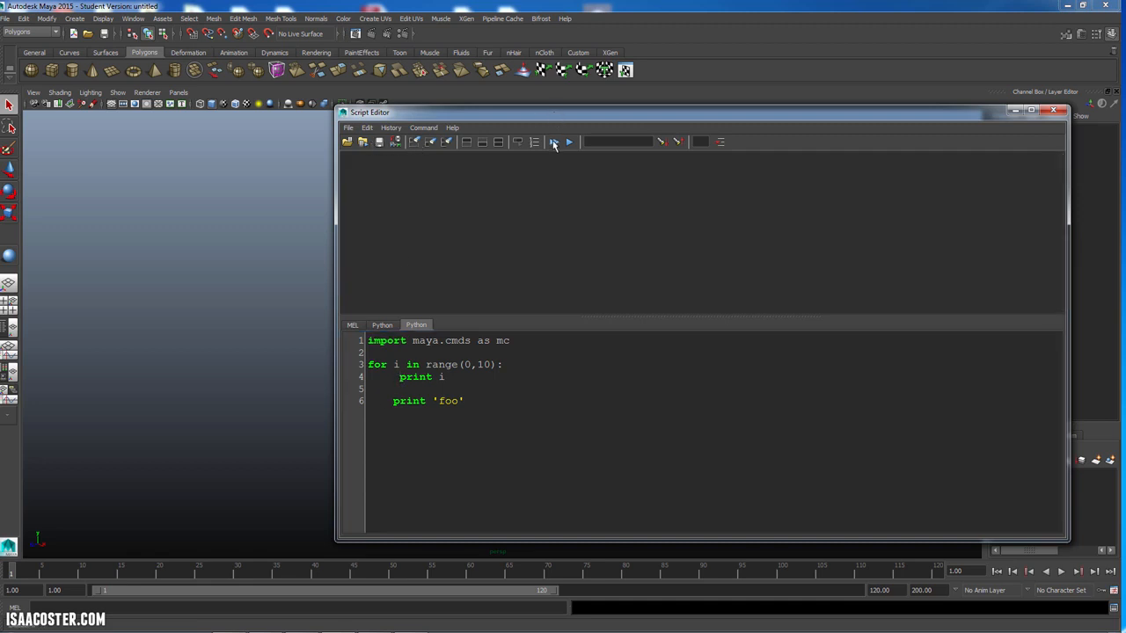
pyautogui.click(553, 142)
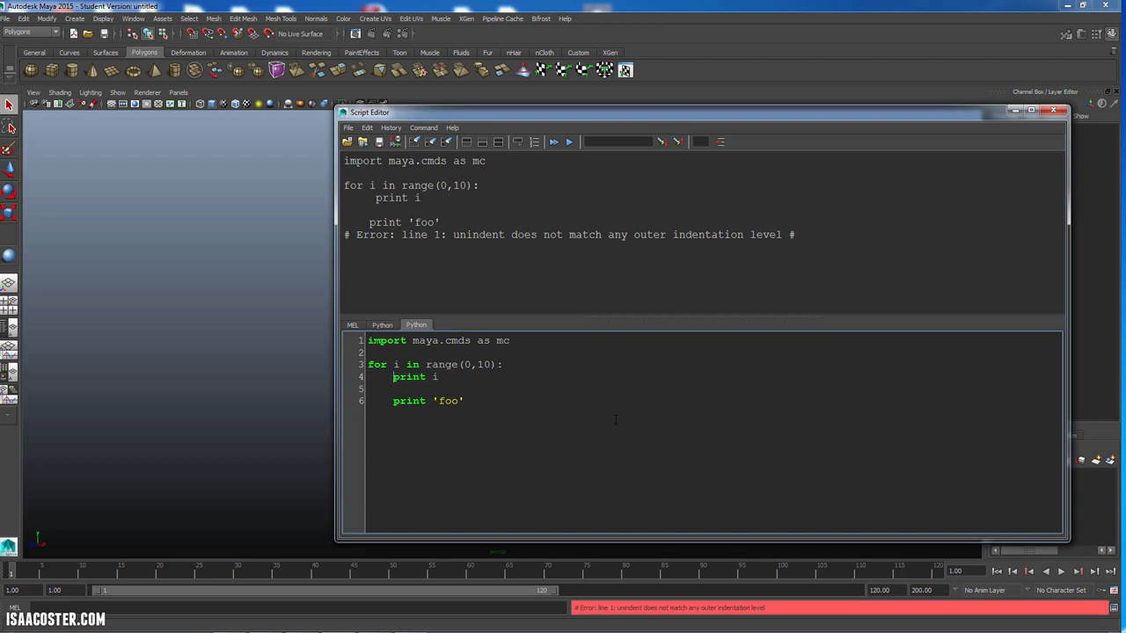
pyautogui.click(569, 142)
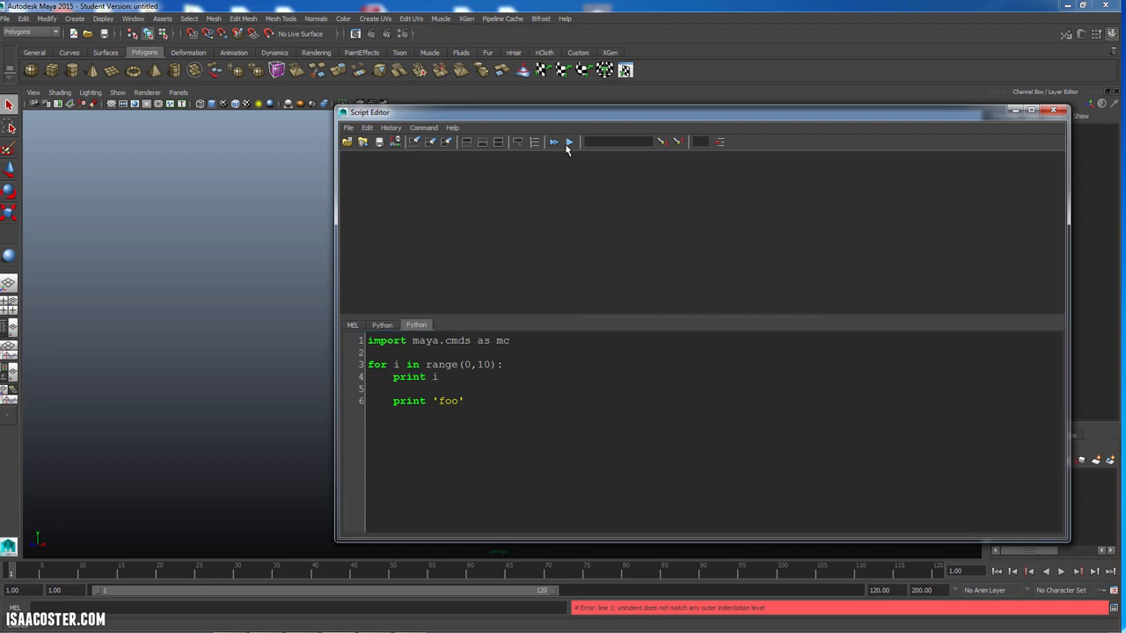
# Run the rewritten range(10) loop printing 0–9, then switch to the MEL tab.
pyautogui.click(569, 141)
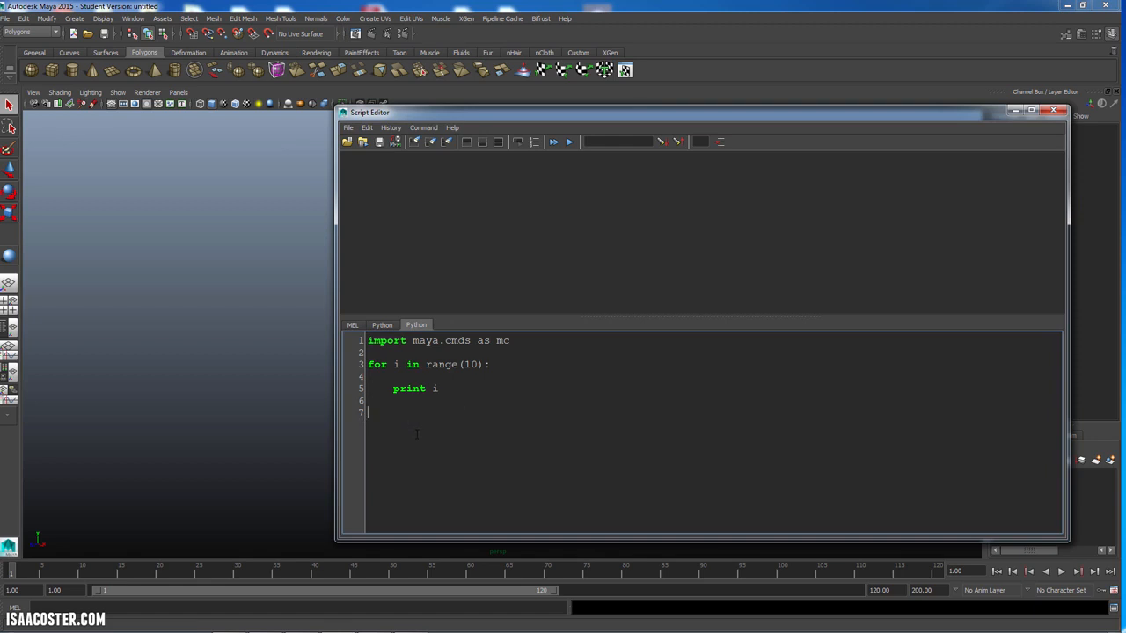
pyautogui.click(553, 142)
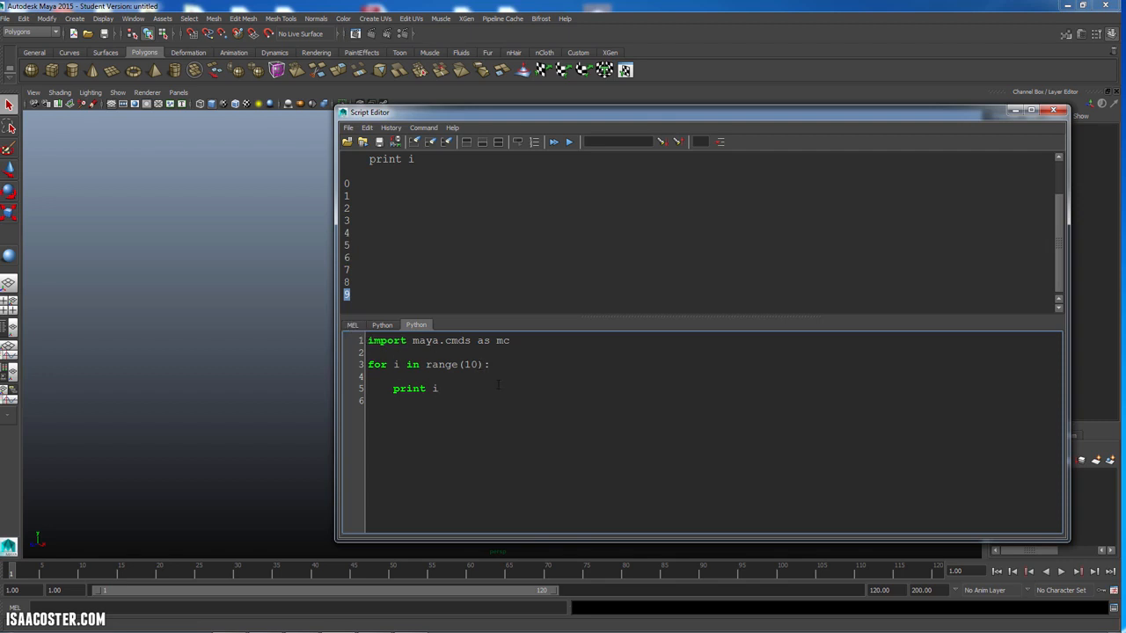
pyautogui.click(352, 325)
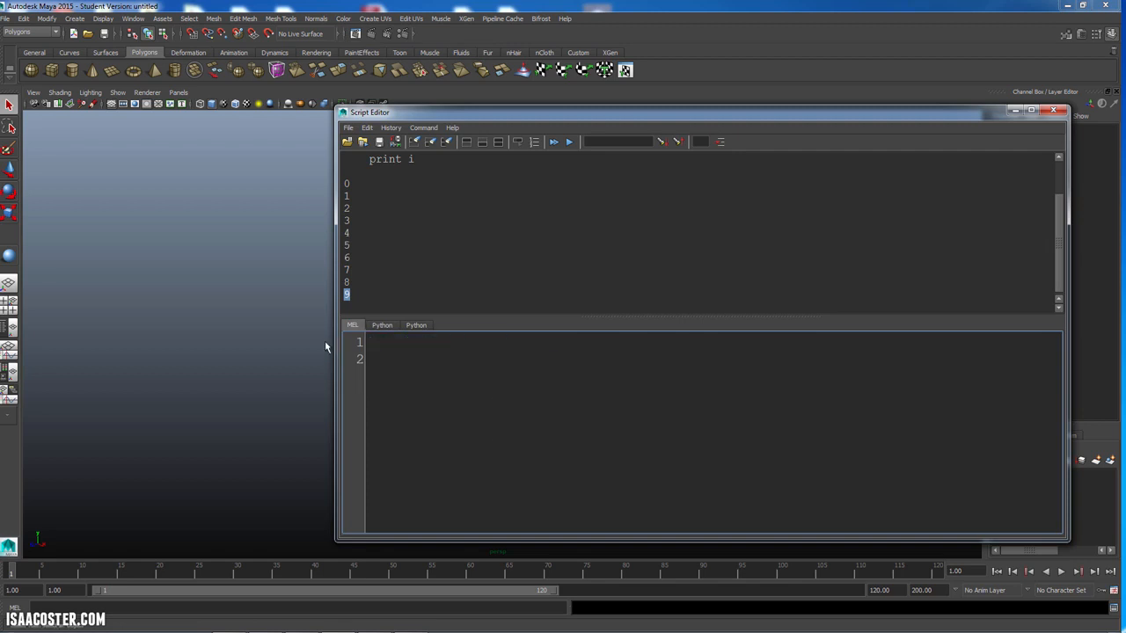
# Write and run the MEL loop for($i = 0; $i < 10; $i++) { print $i; }.
pyautogui.write('for')
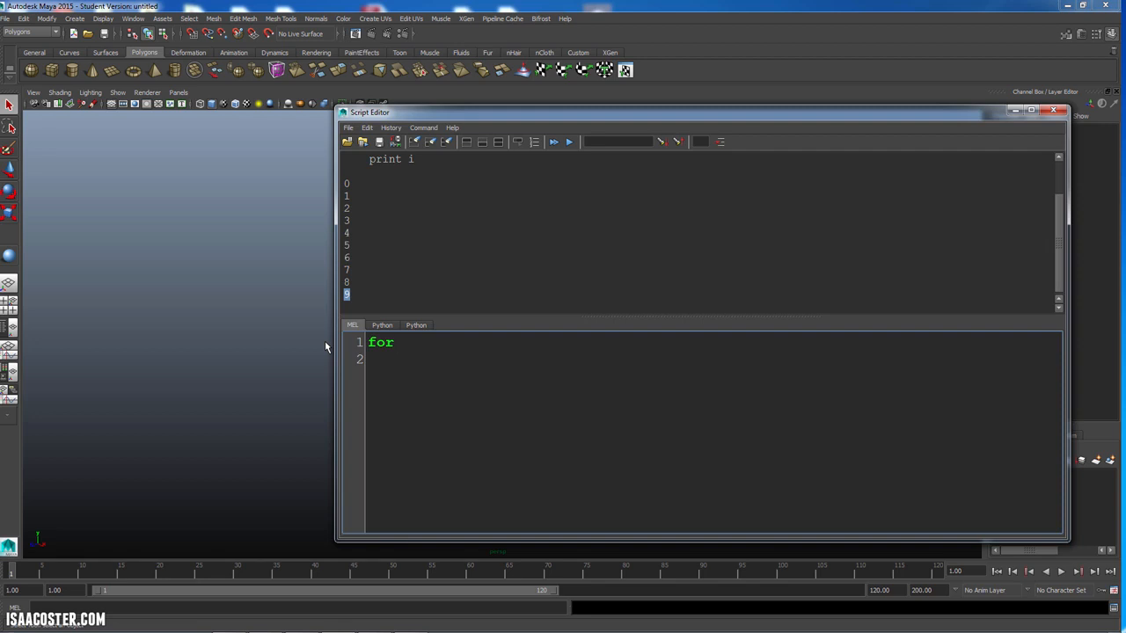
pyautogui.write('(')
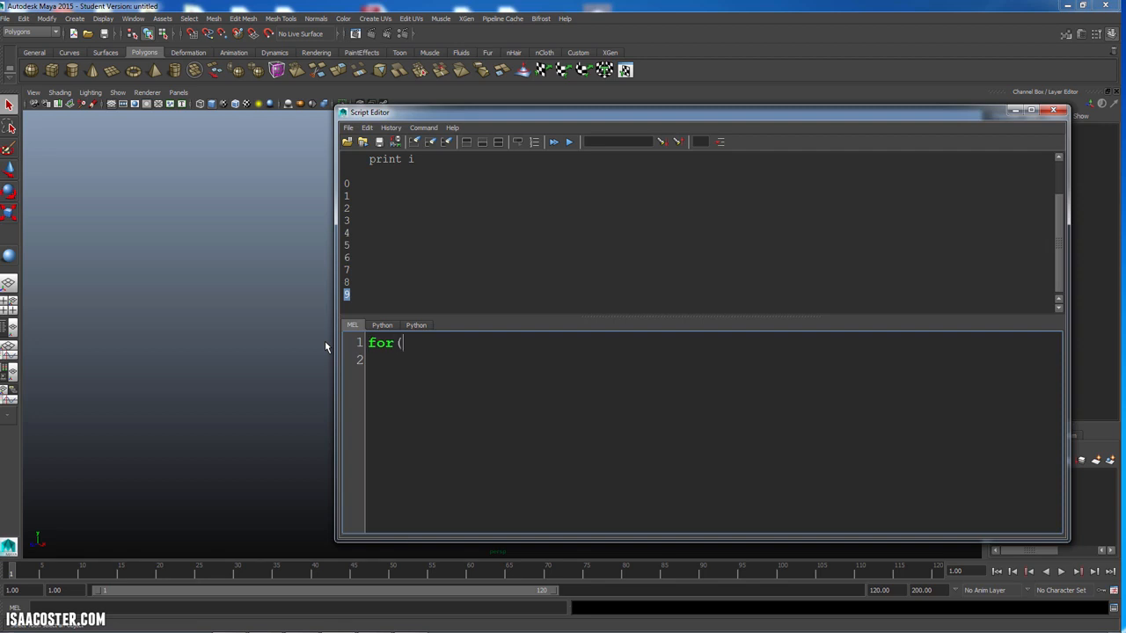
pyautogui.write('$')
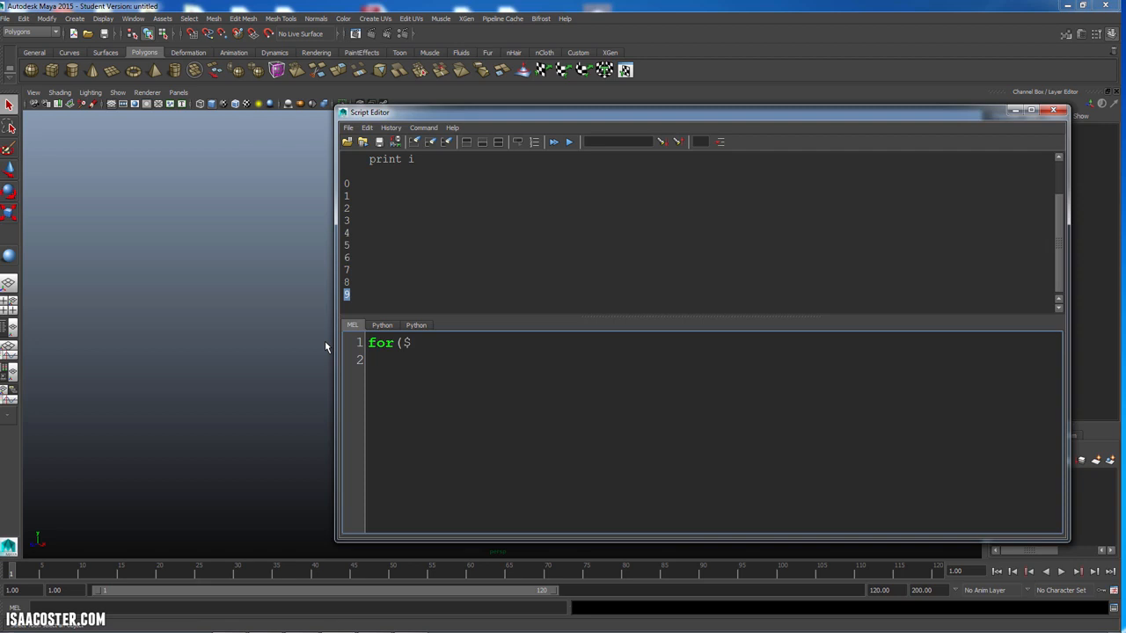
pyautogui.write('i = 0')
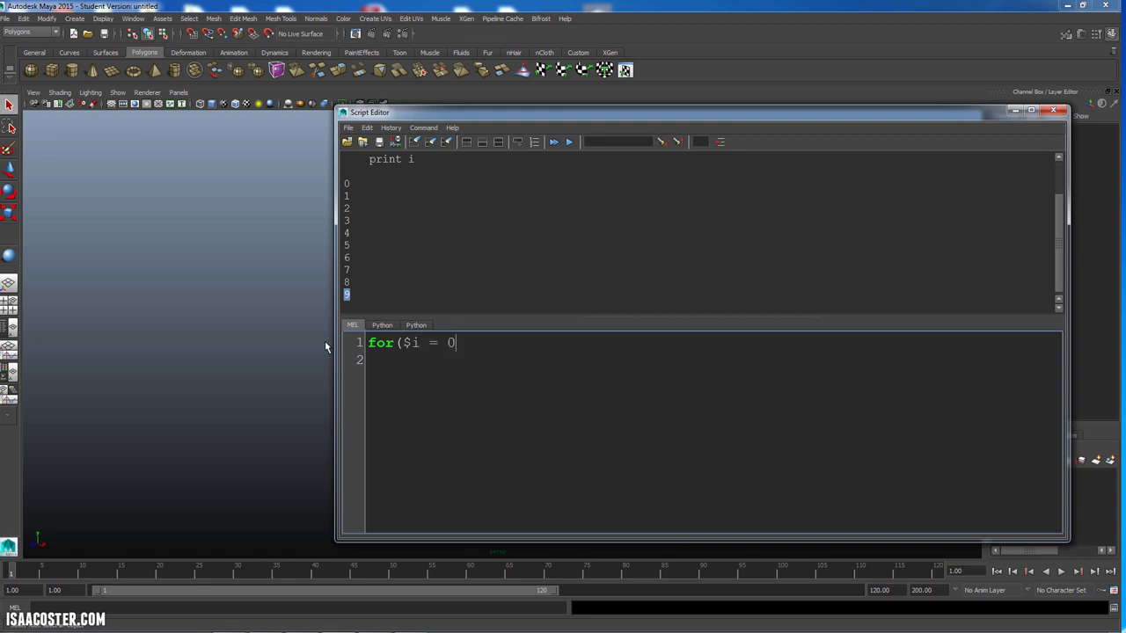
pyautogui.write(';')
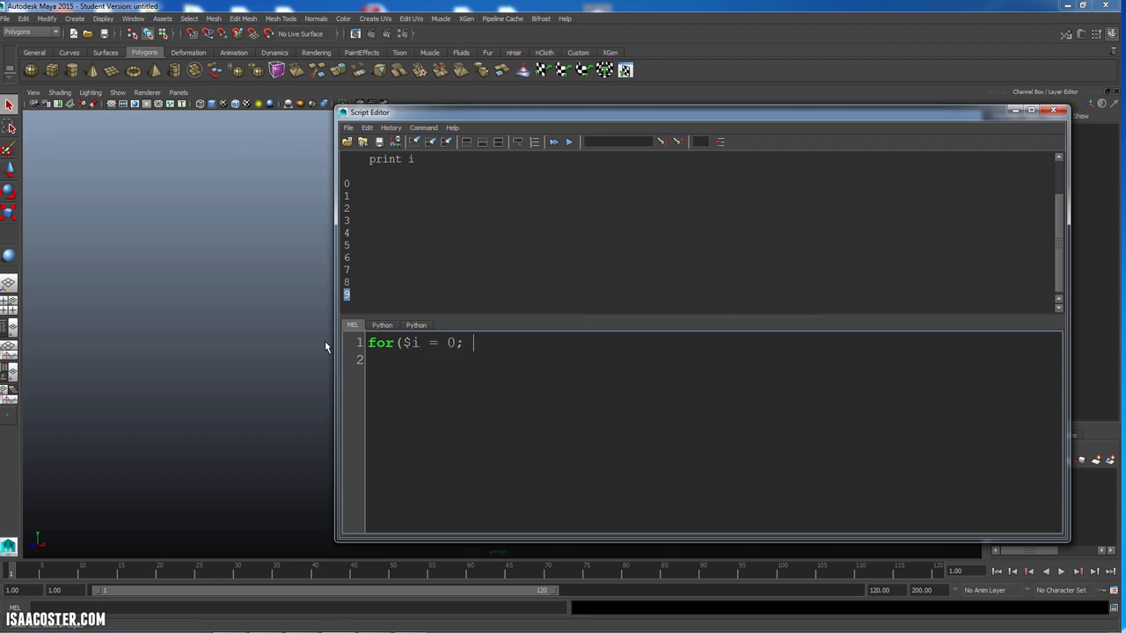
pyautogui.write('$')
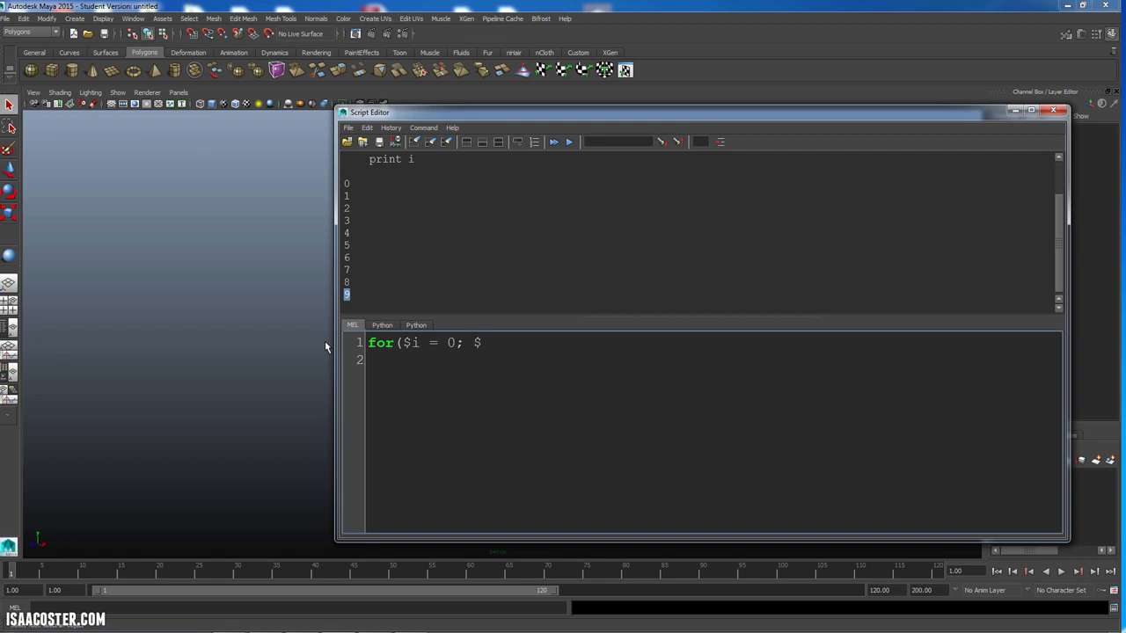
pyautogui.write('i < 10')
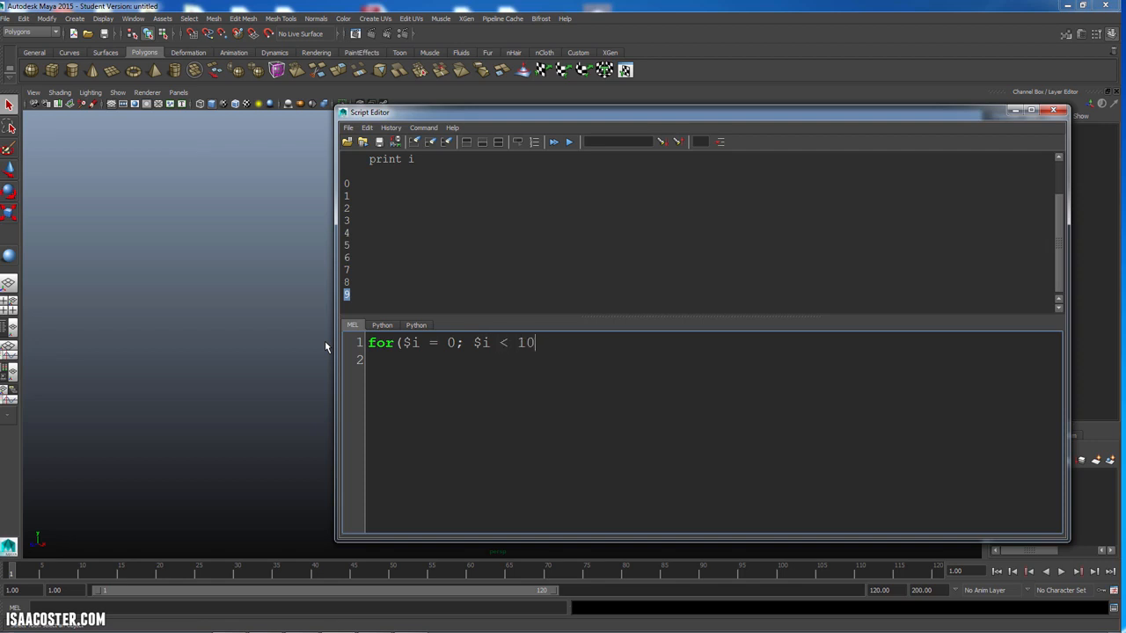
pyautogui.write(';')
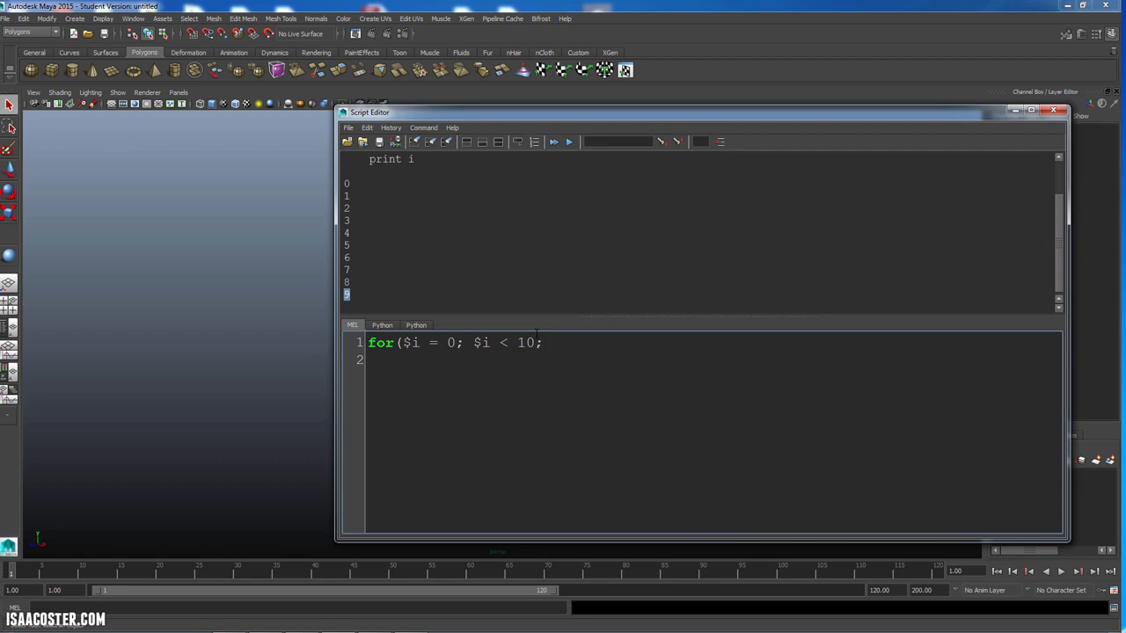
pyautogui.write('$i')
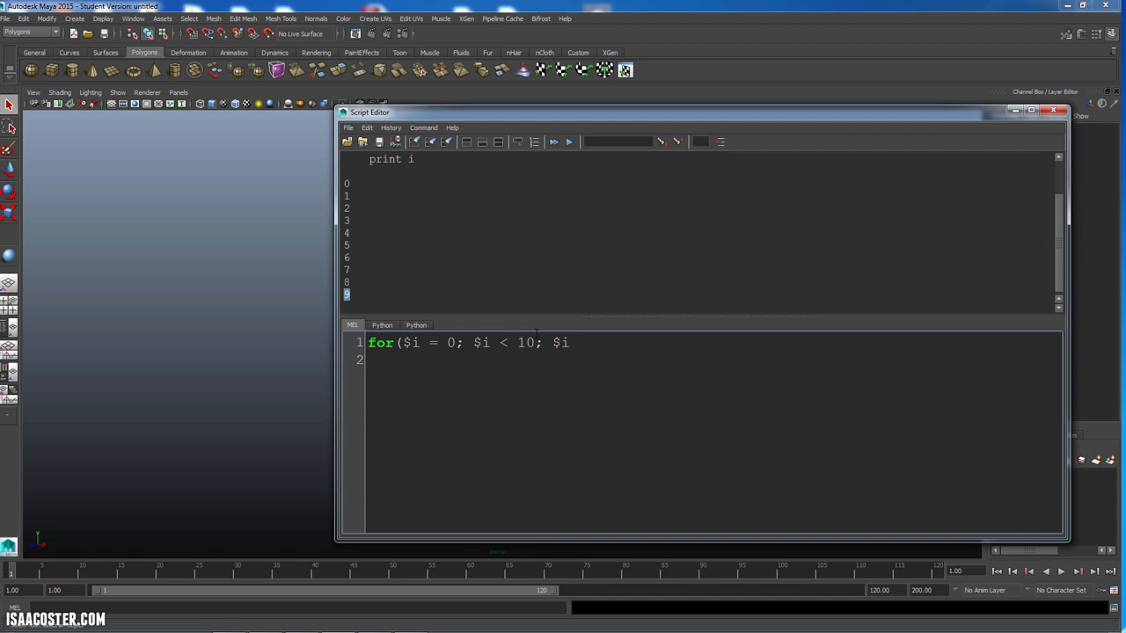
pyautogui.write('++')
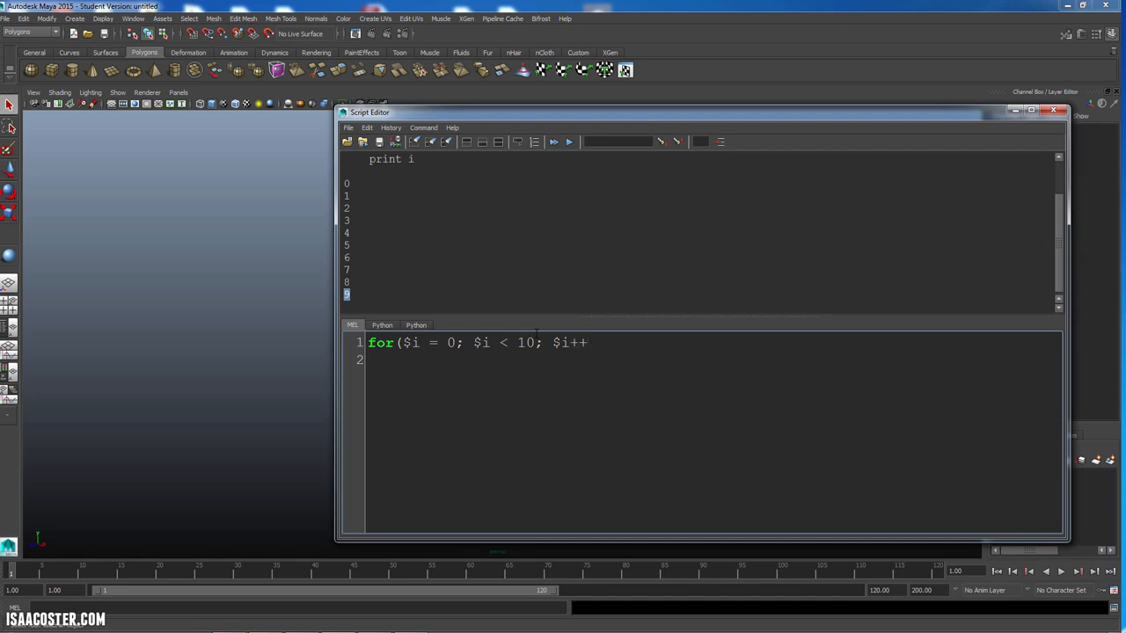
pyautogui.write(')')
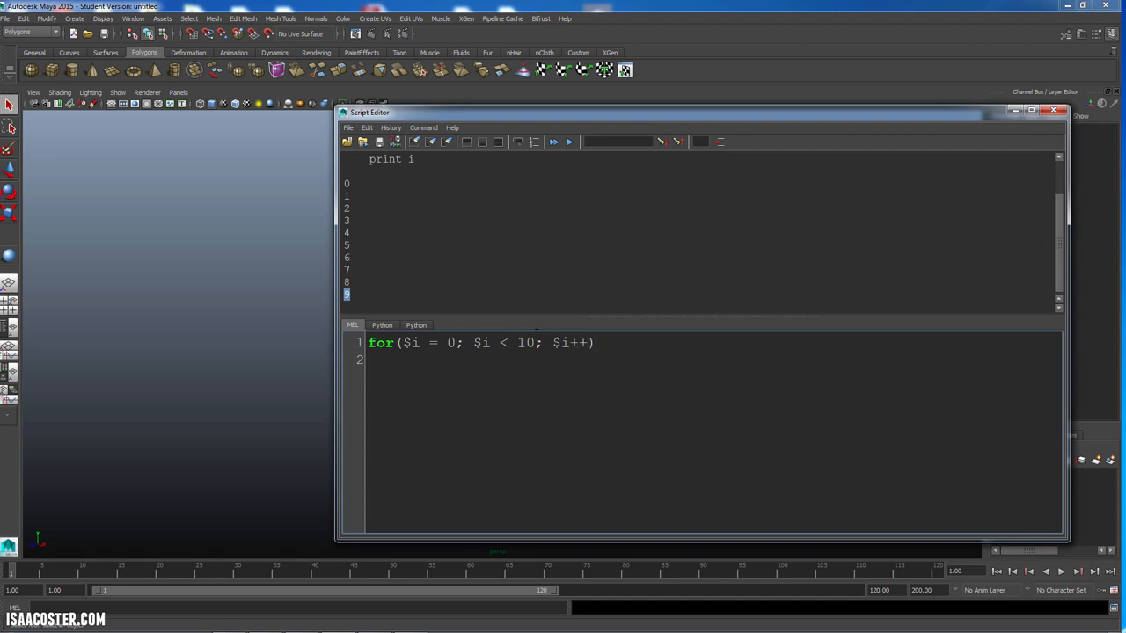
pyautogui.write('{')
pyautogui.write('}')
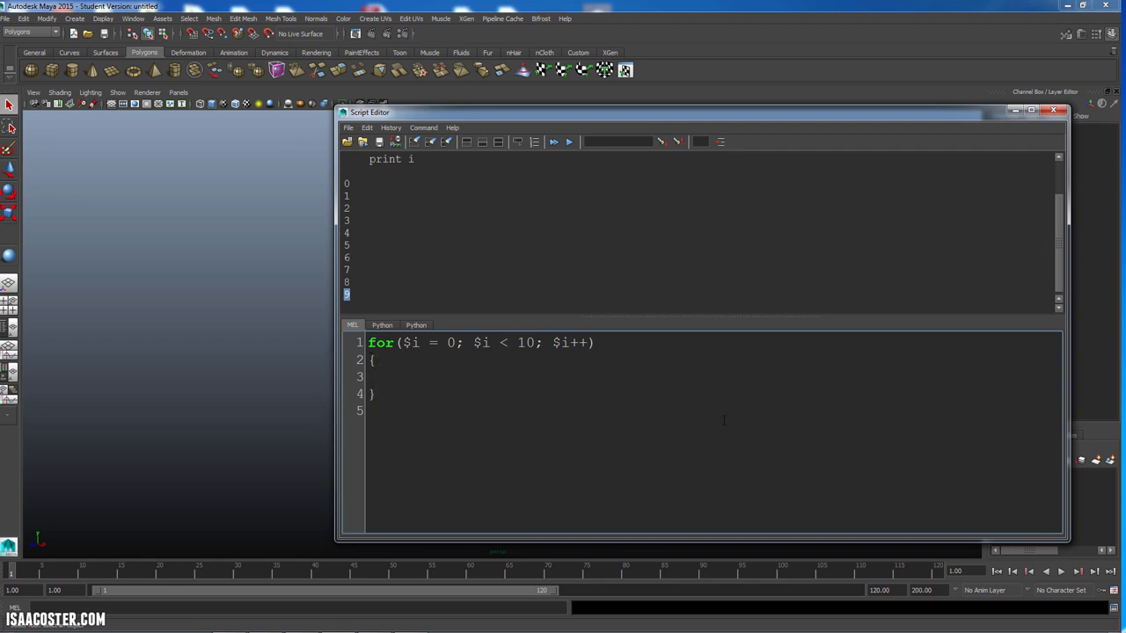
pyautogui.write('print $')
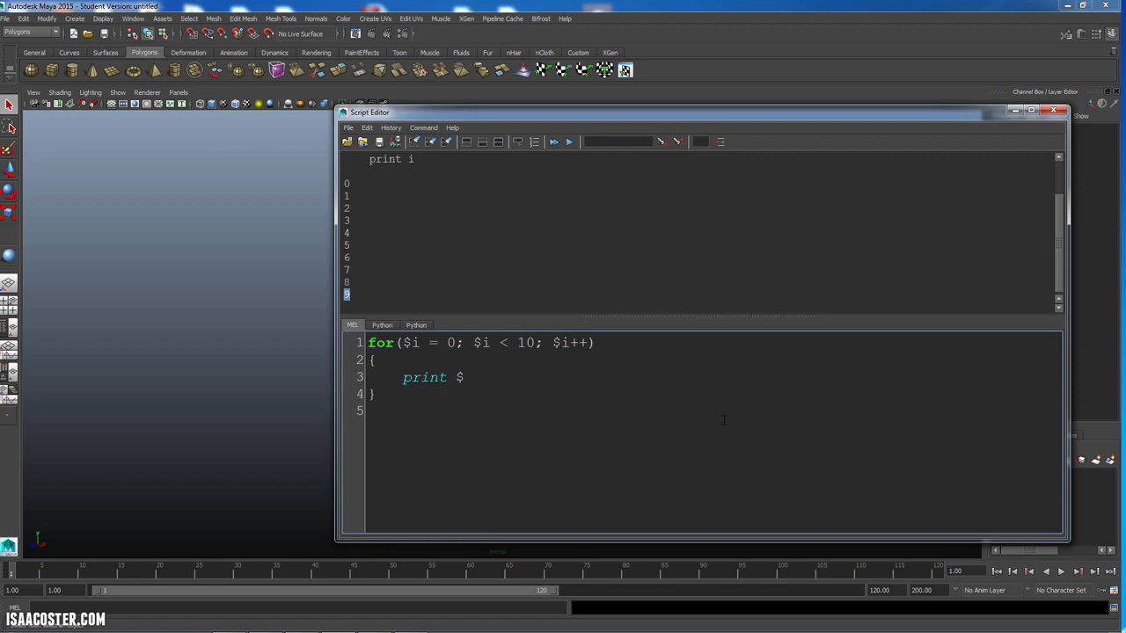
pyautogui.write('i;')
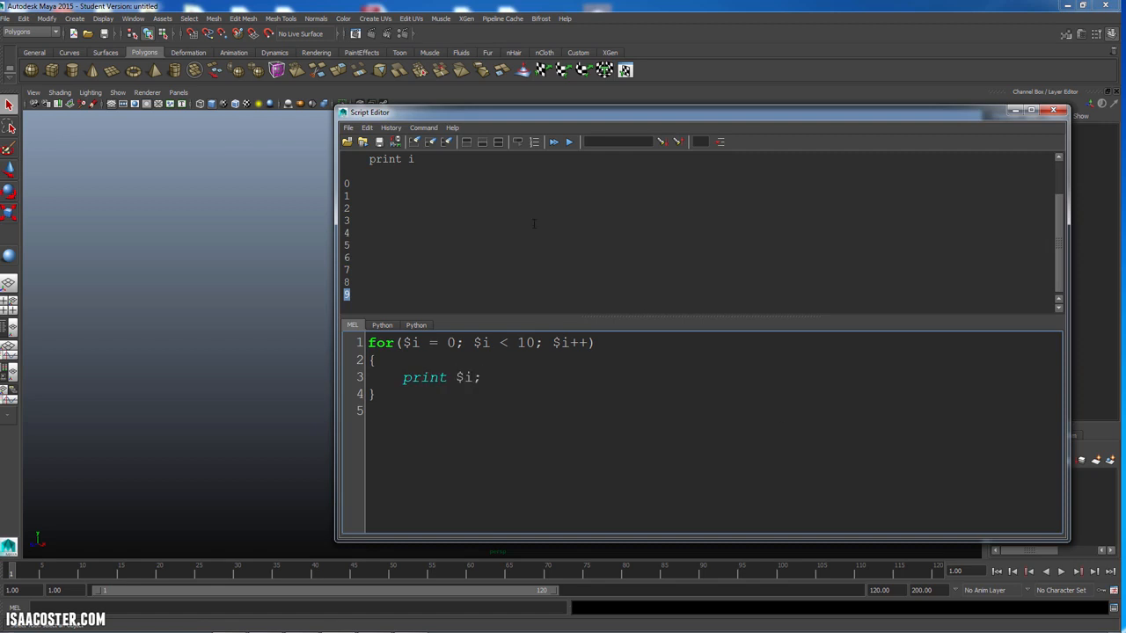
pyautogui.click(555, 142)
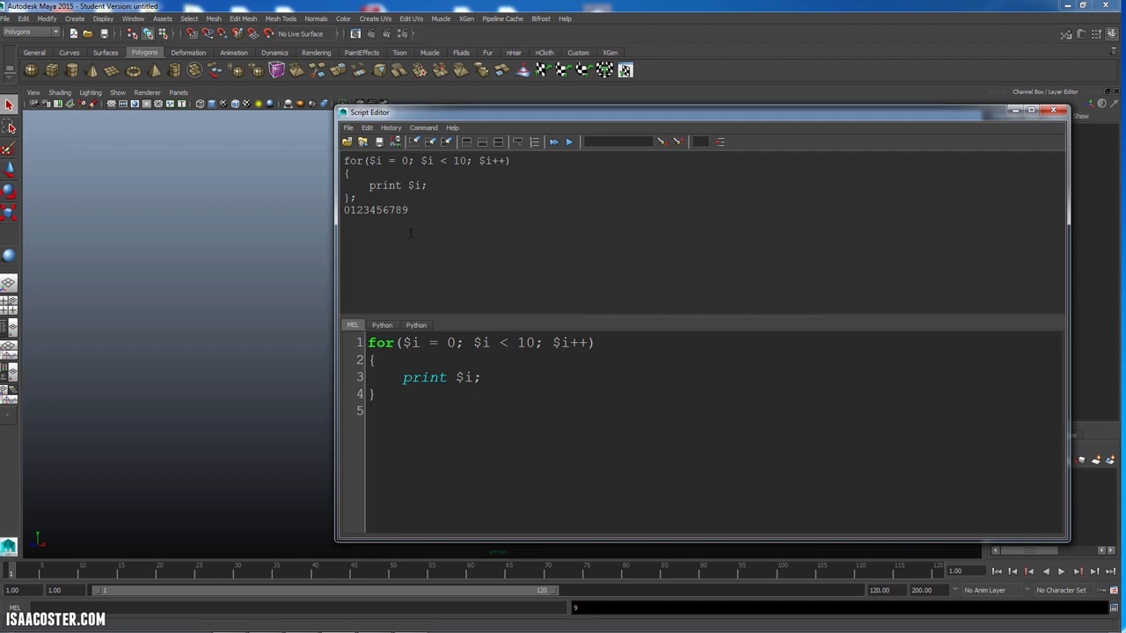
# Compare the Python loop with the MEL version, then bring up Chrome.
pyautogui.click(416, 324)
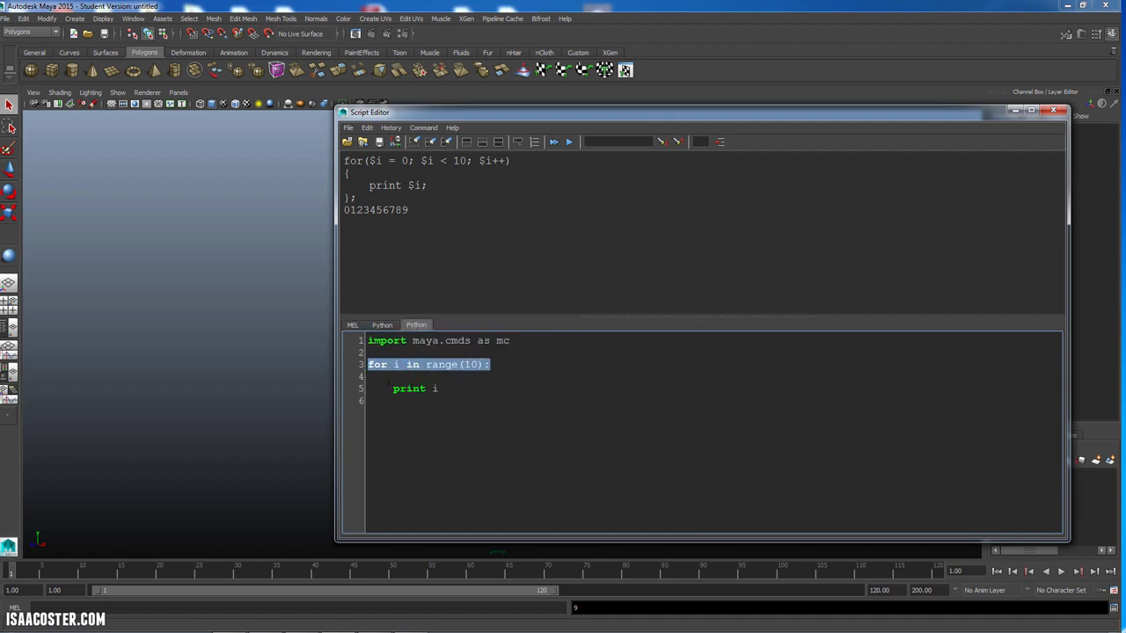
pyautogui.click(461, 389)
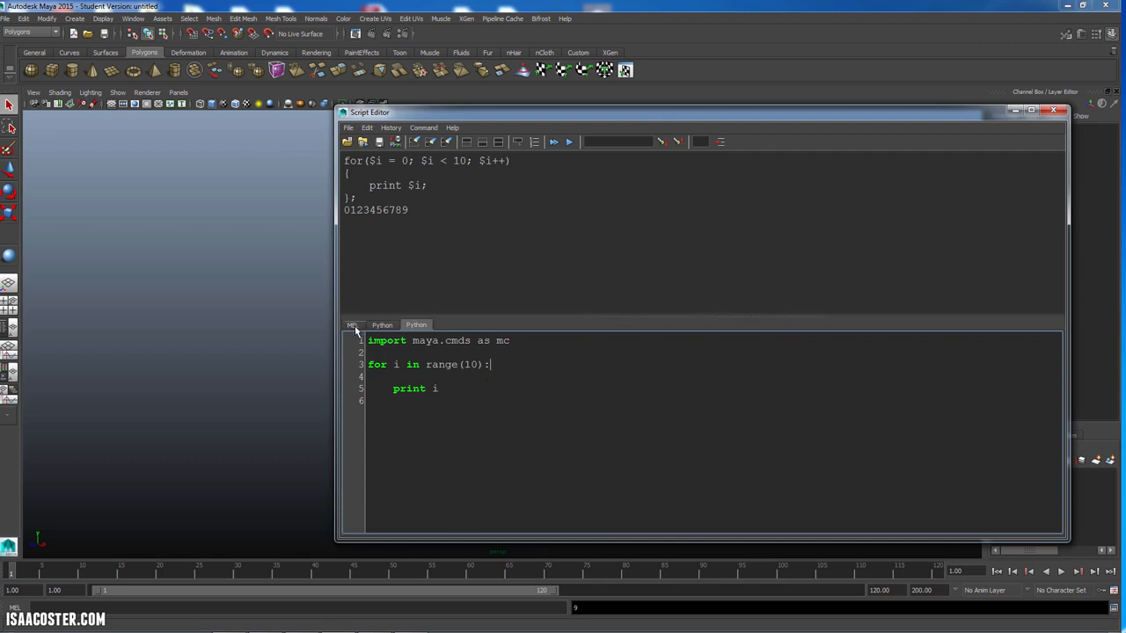
pyautogui.click(352, 325)
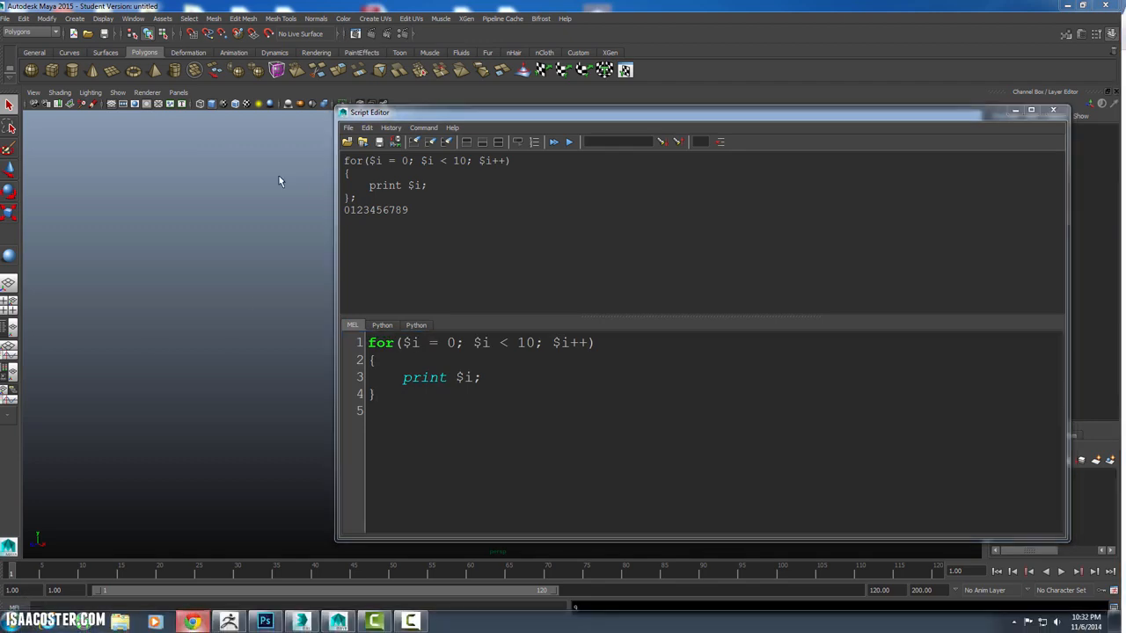
pyautogui.click(191, 622)
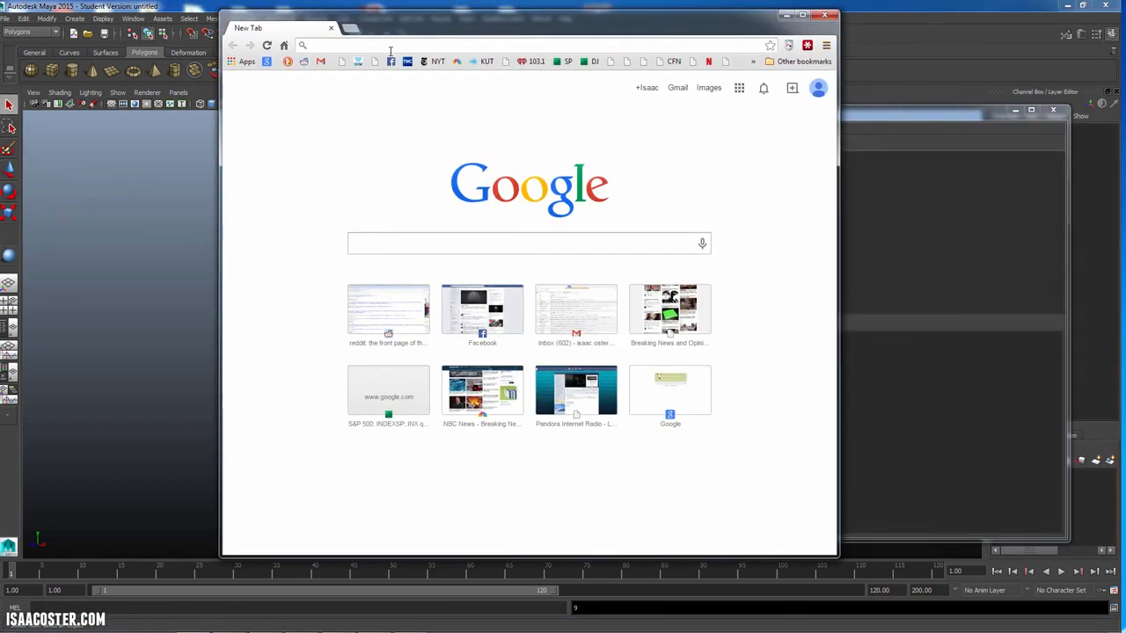
# Search 'for loop javascript' and scroll the W3Schools page to The For Loop section.
pyautogui.write('for loop python')
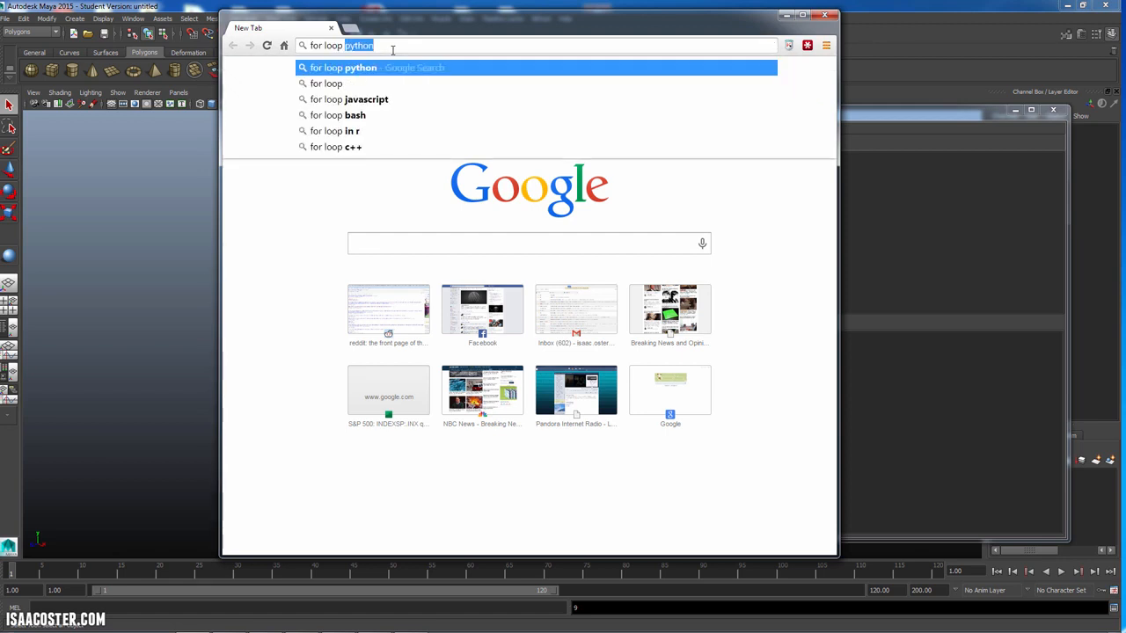
pyautogui.click(349, 99)
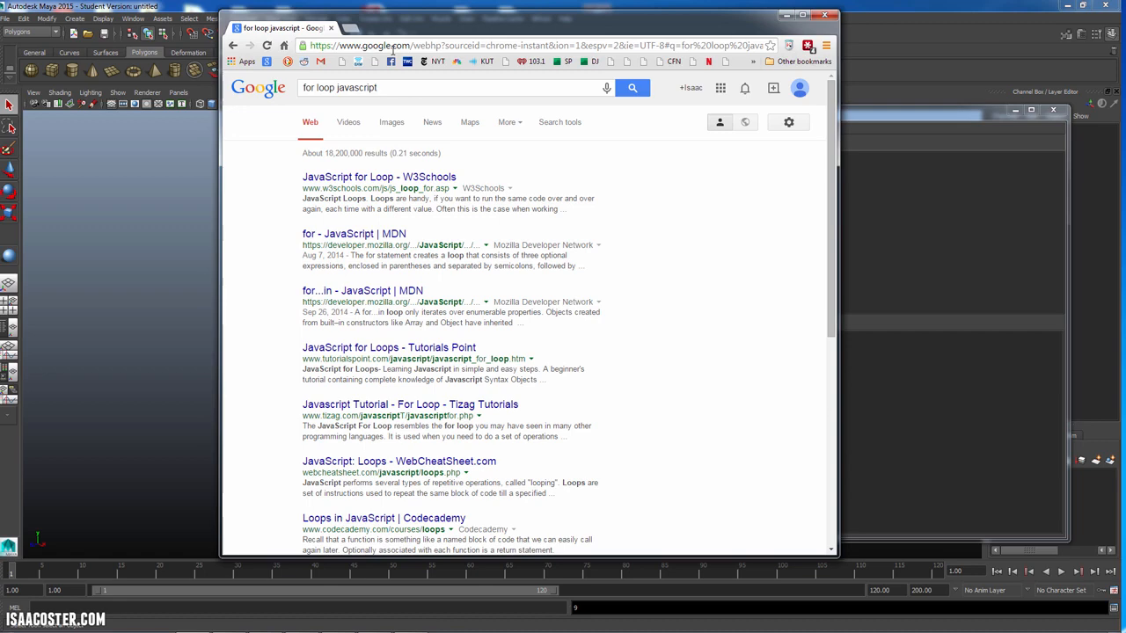
pyautogui.click(378, 176)
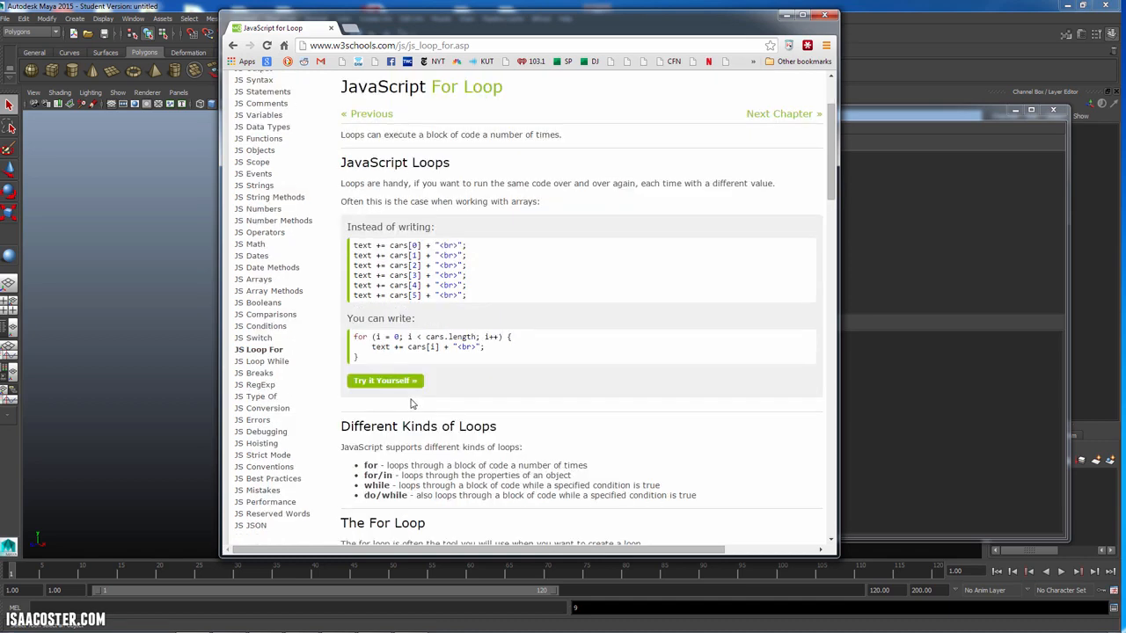
pyautogui.scroll(-3)
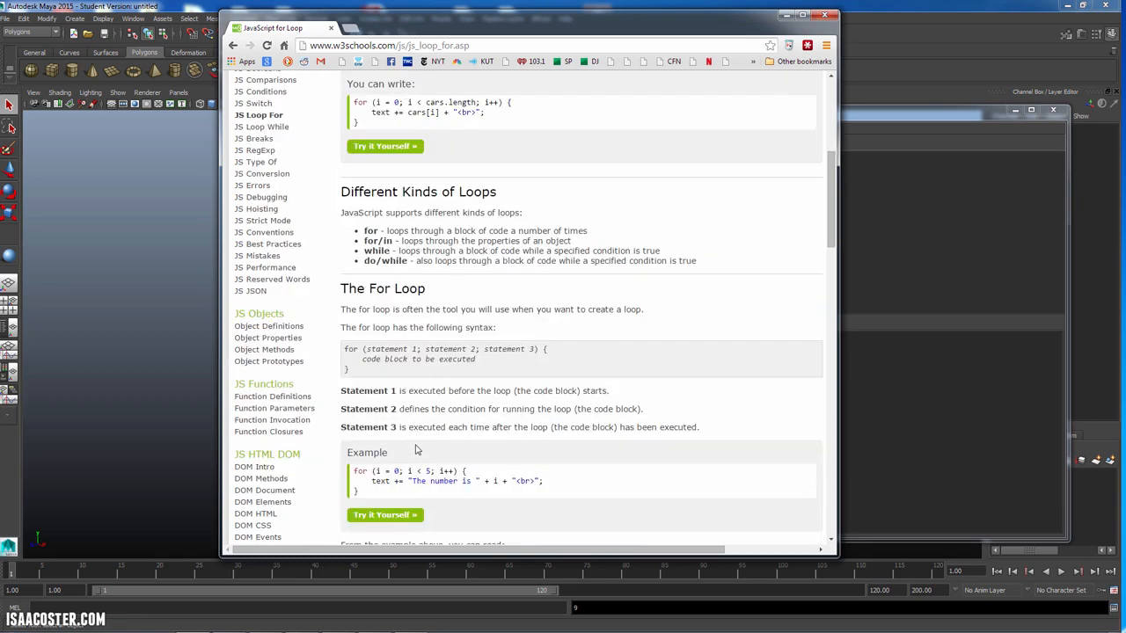
pyautogui.scroll(-3)
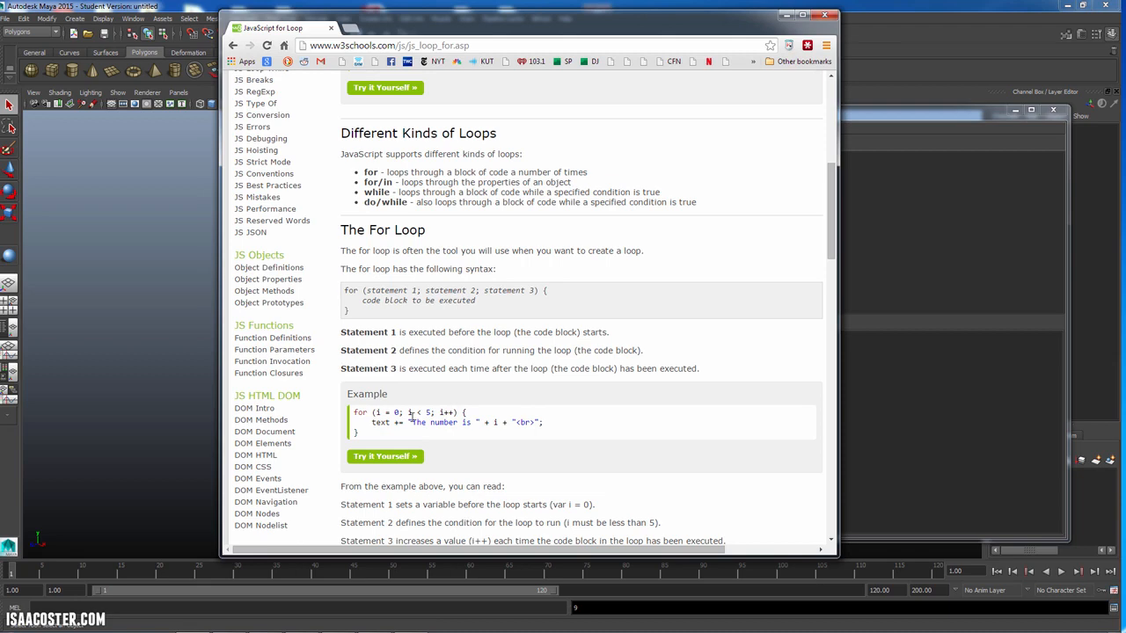
pyautogui.moveTo(403, 451)
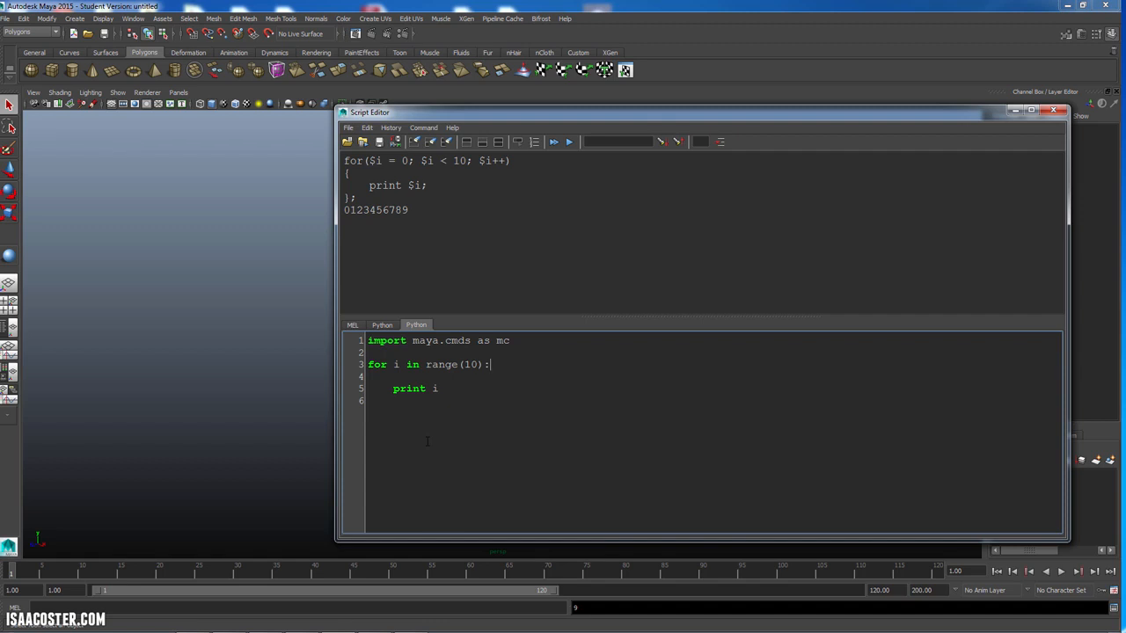
pyautogui.moveTo(461, 471)
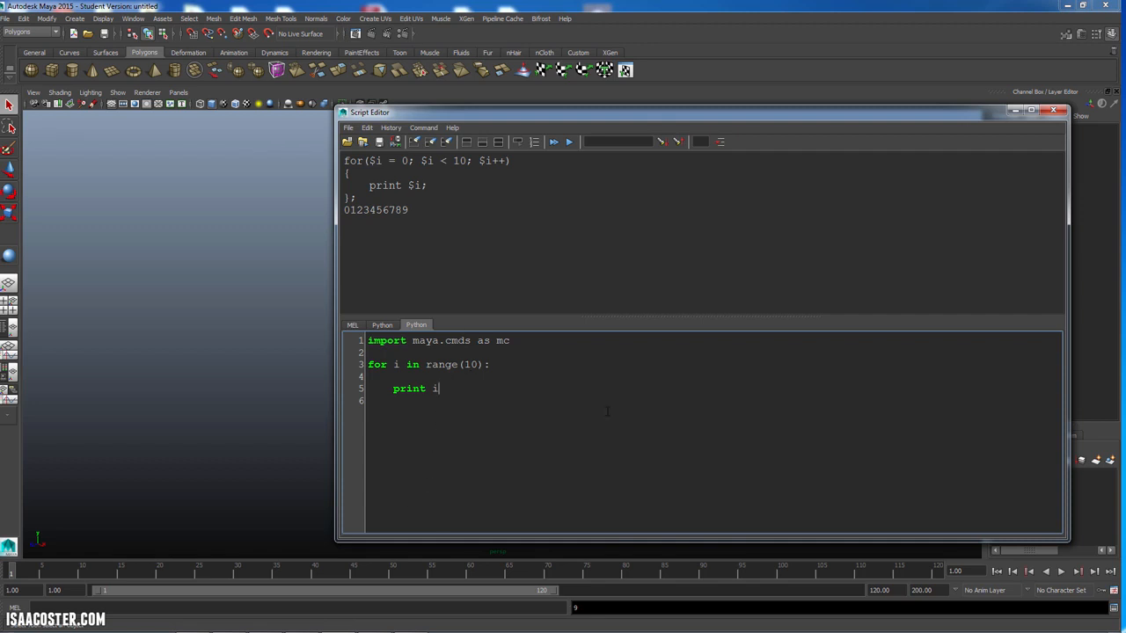
# Replace print i with mc.sphere() in the loop and run it.
pyautogui.press('BackSpace')
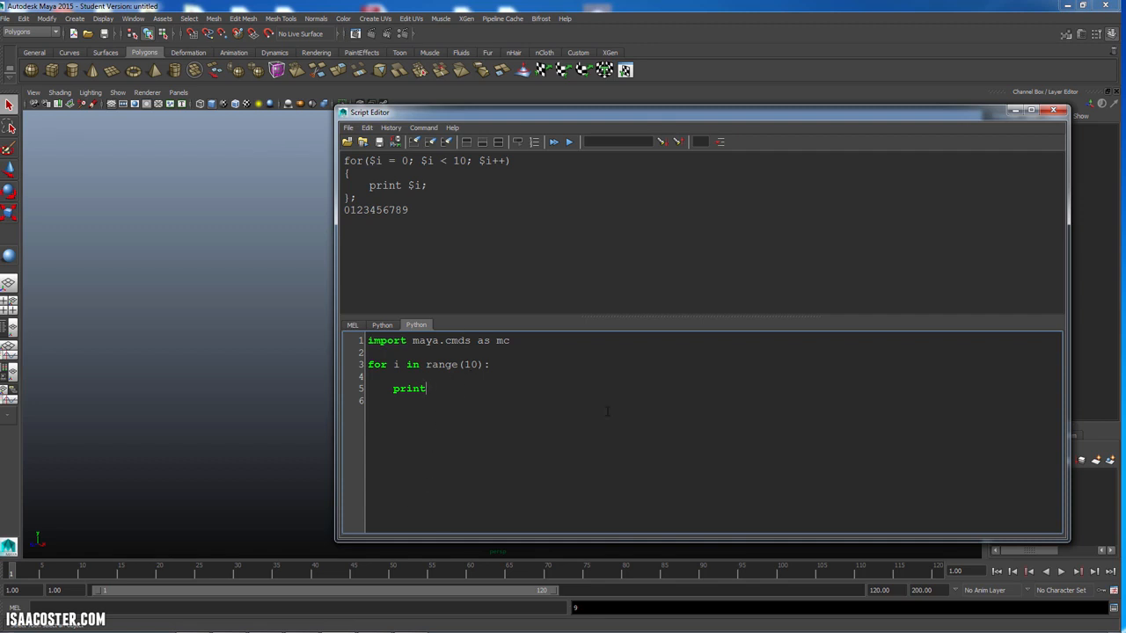
pyautogui.press('BackSpace')
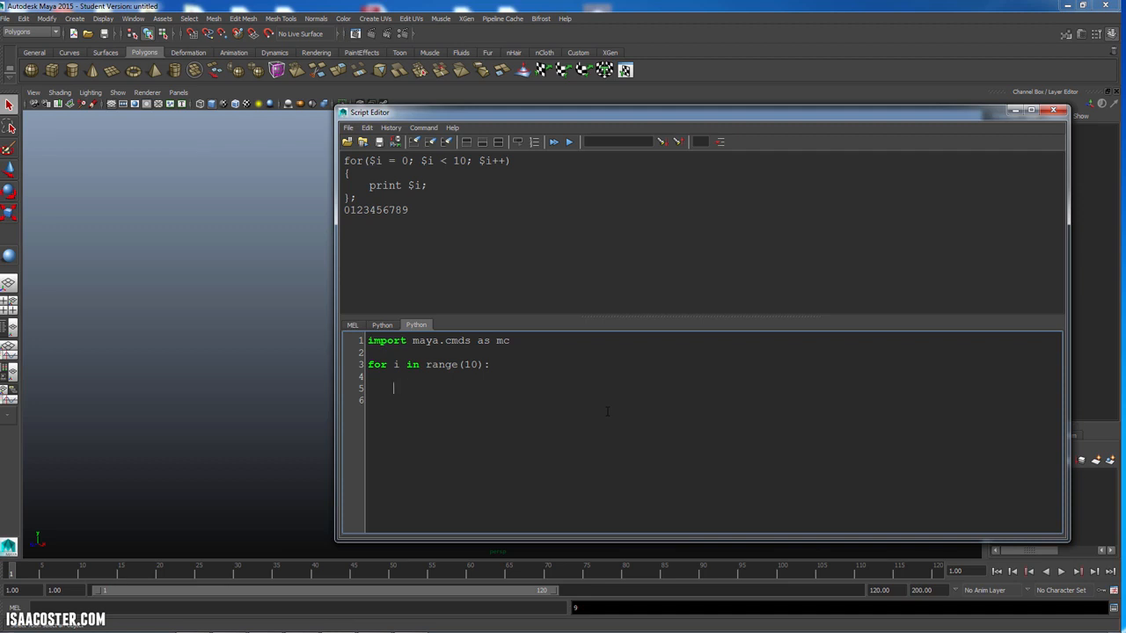
pyautogui.write('mc.')
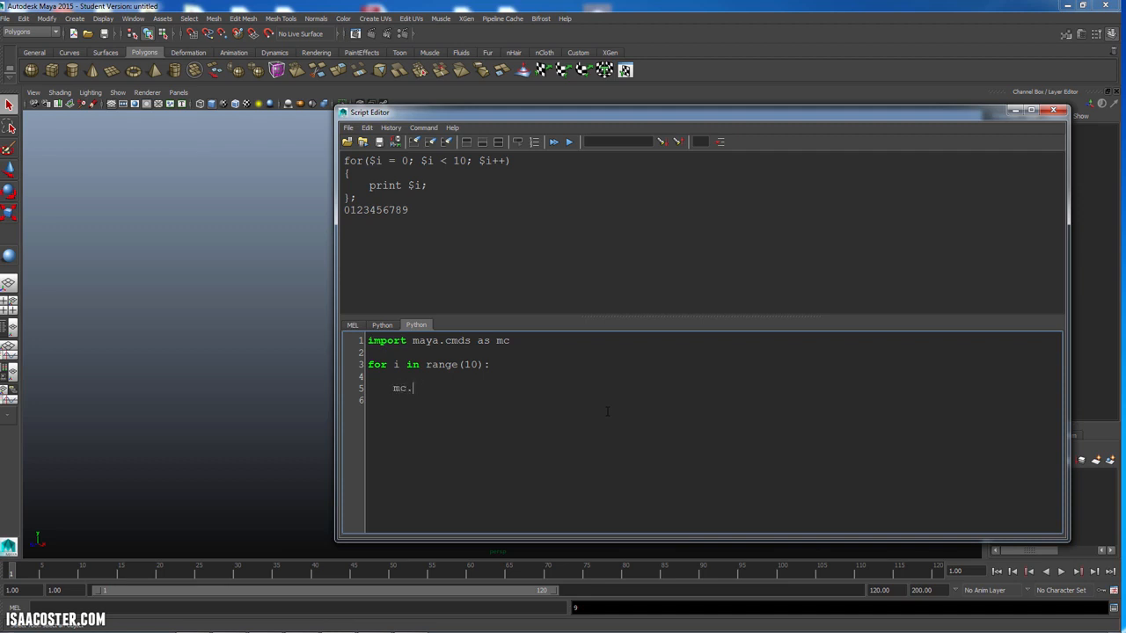
pyautogui.write('sphere')
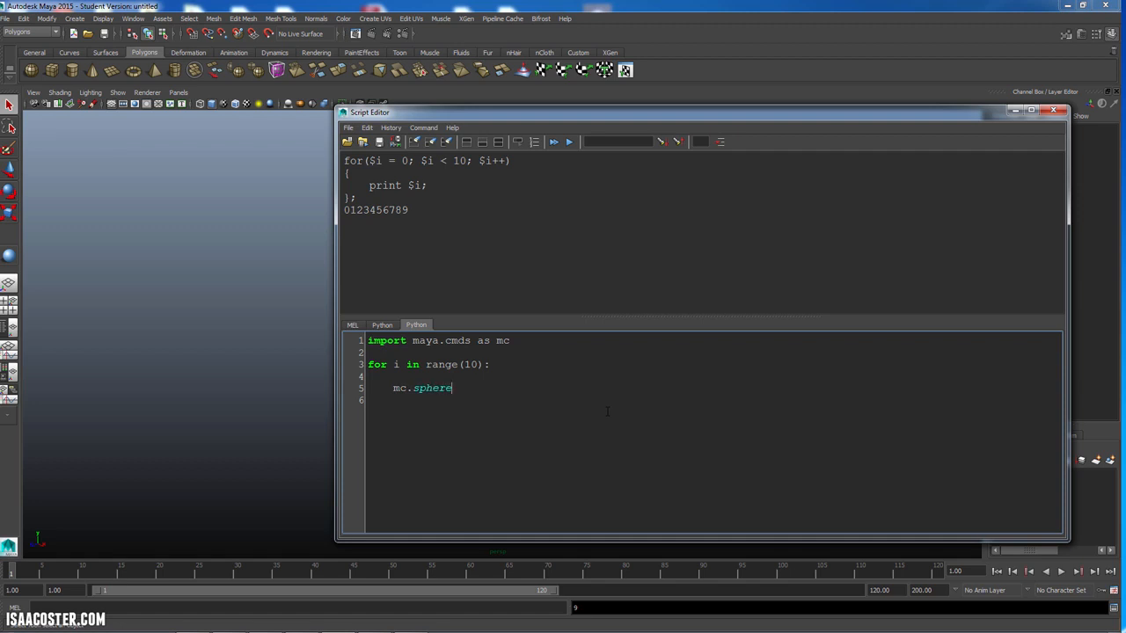
pyautogui.write('()')
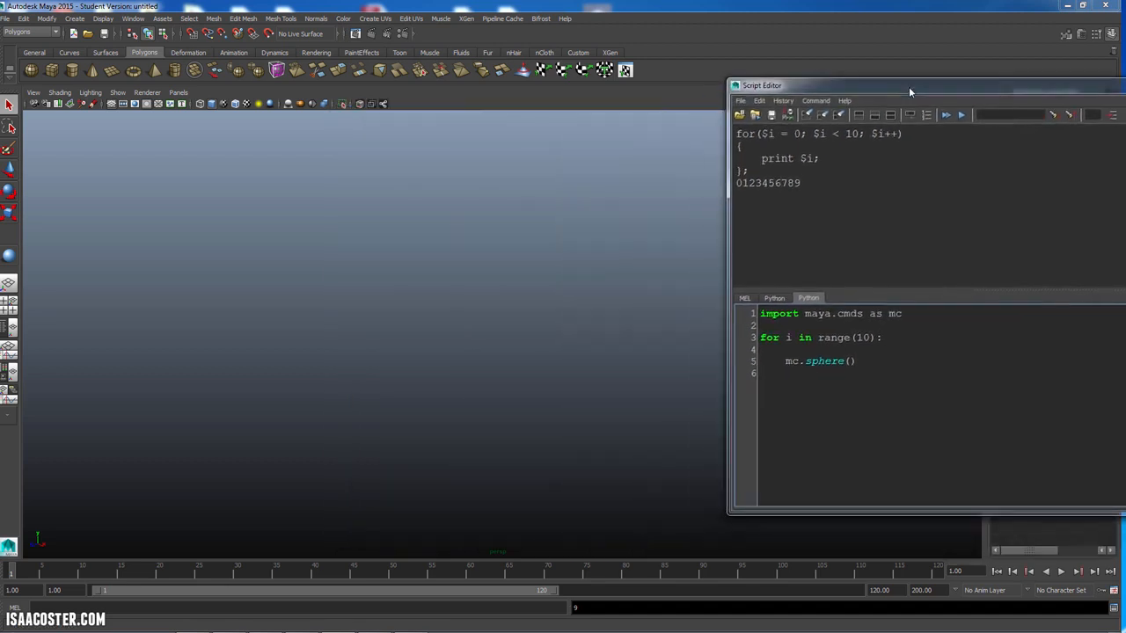
pyautogui.moveTo(911, 85); pyautogui.dragTo(730, 111)
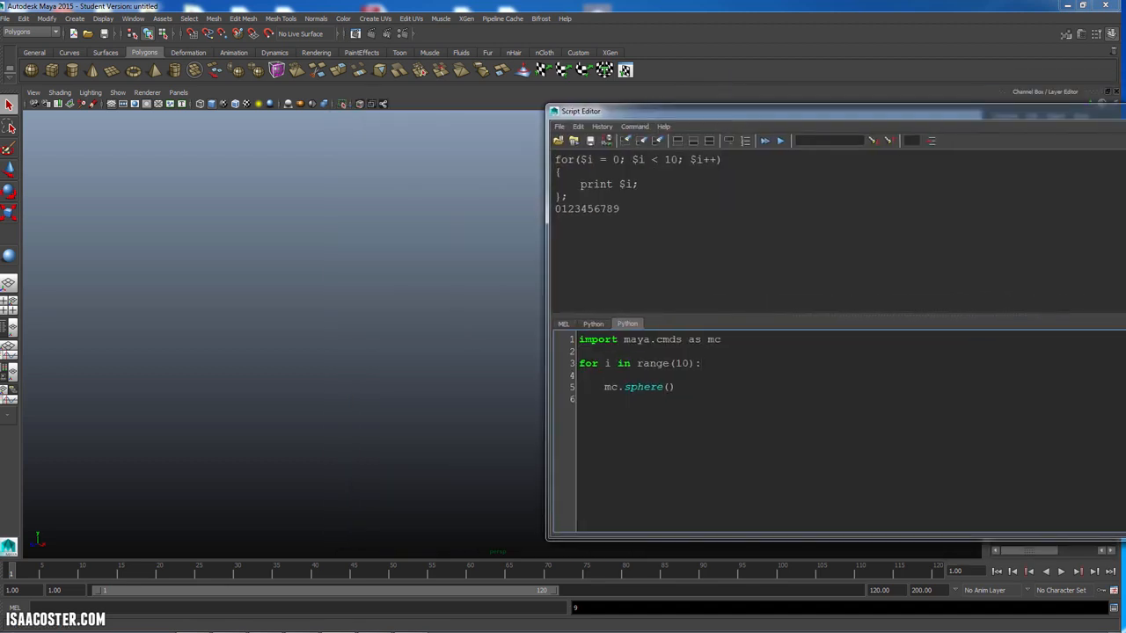
pyautogui.click(778, 141)
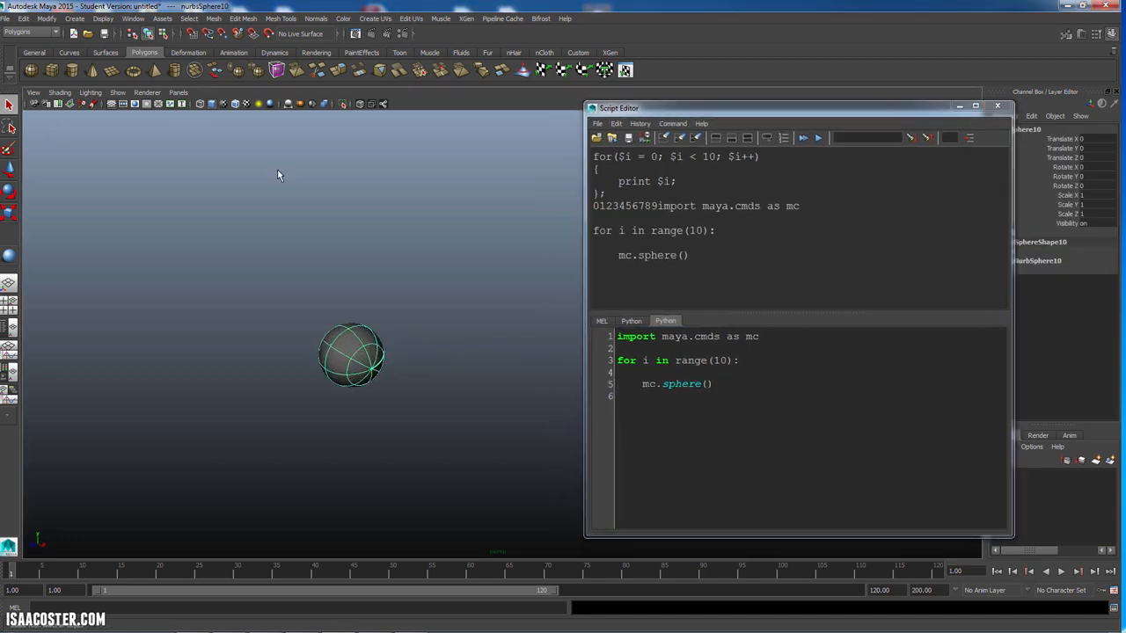
# Select nurbsSphere1 through nurbsSphere10 in the Outliner for deletion.
pyautogui.click(133, 18)
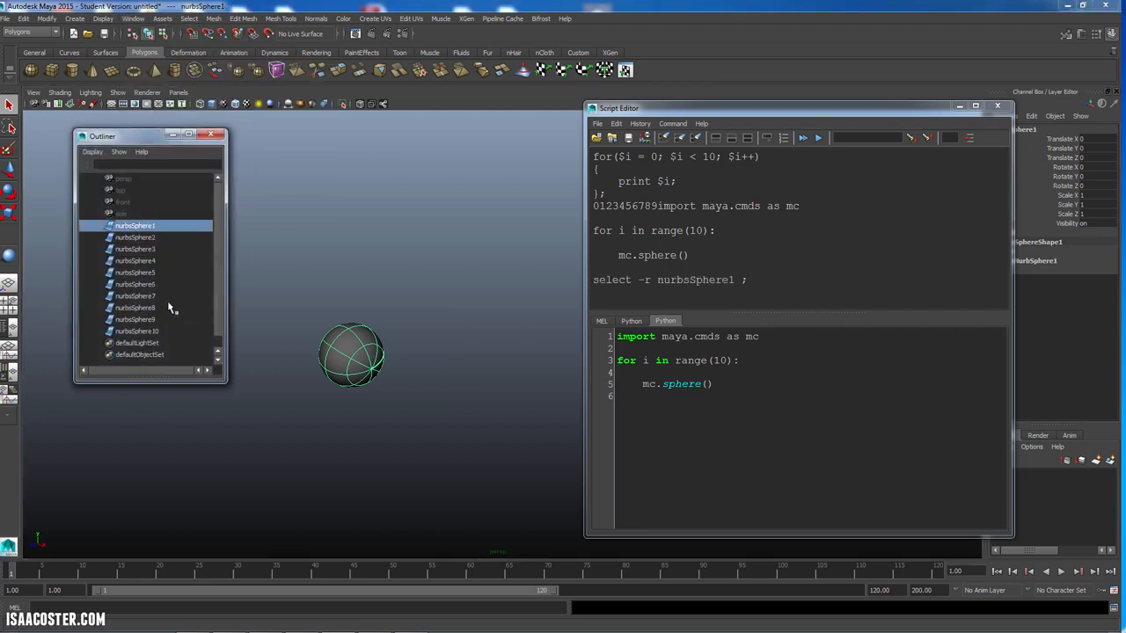
pyautogui.click(136, 331)
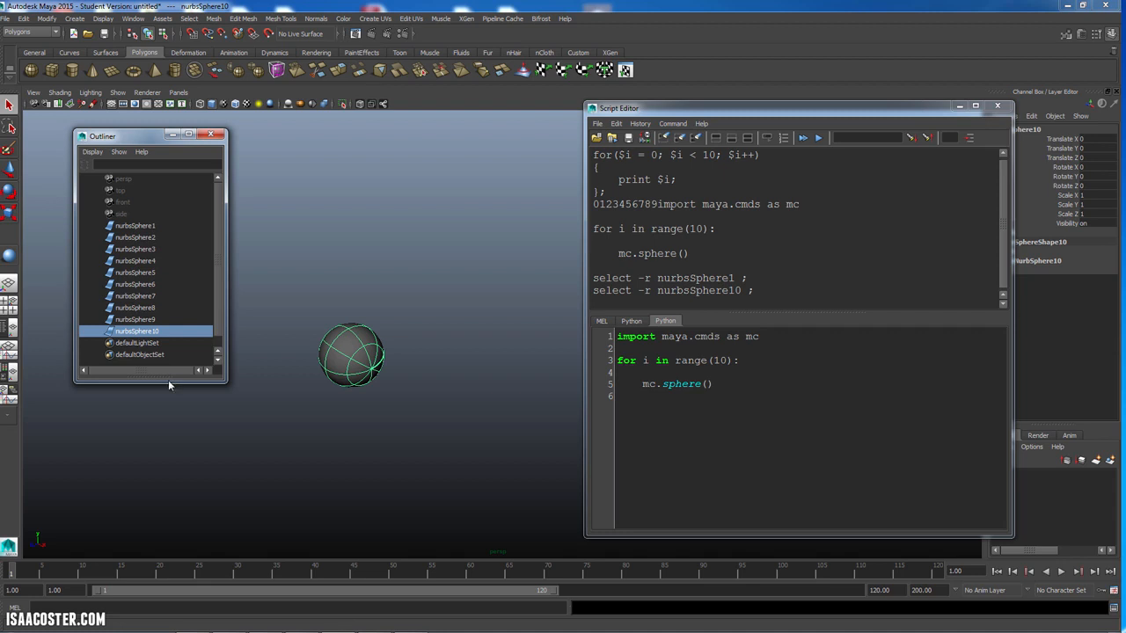
pyautogui.click(135, 225)
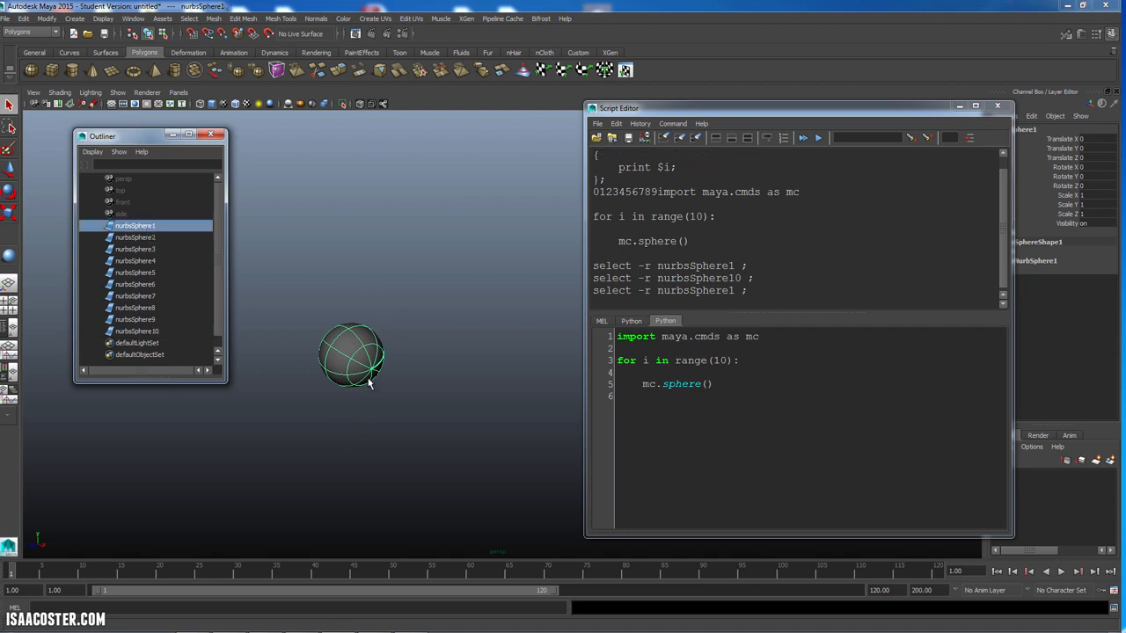
pyautogui.moveTo(173, 291)
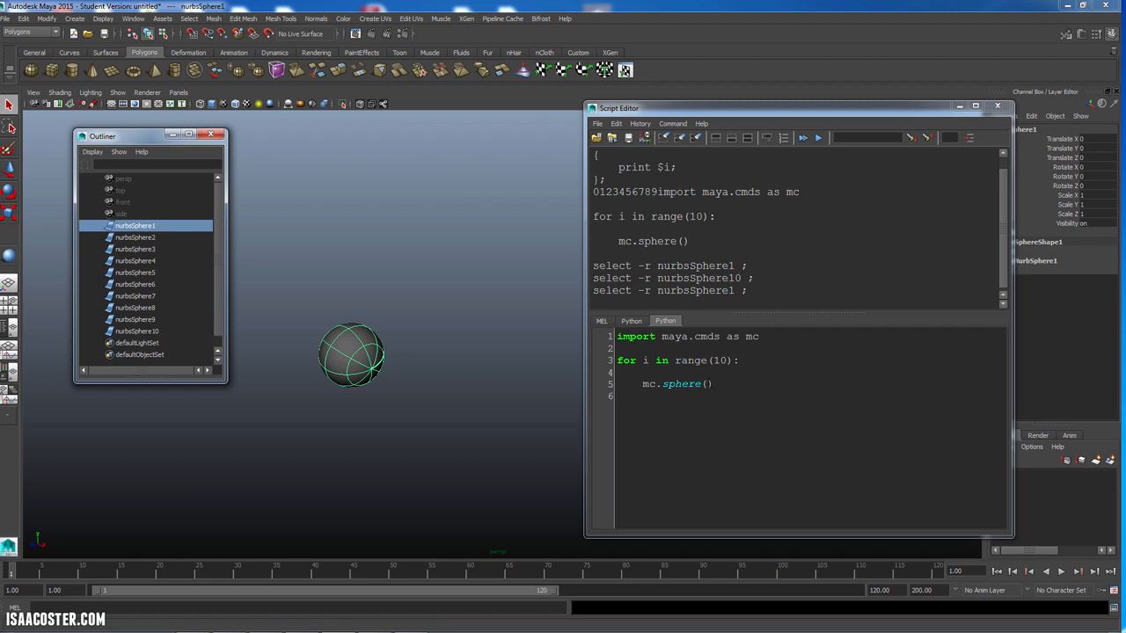
pyautogui.moveTo(156, 324)
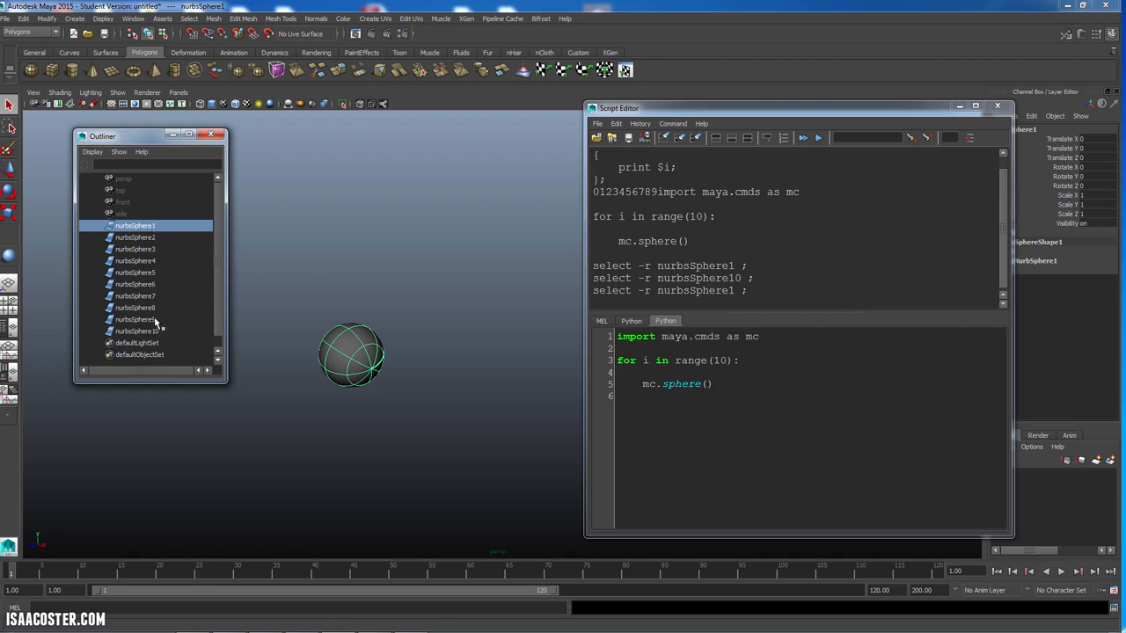
pyautogui.click(137, 331)
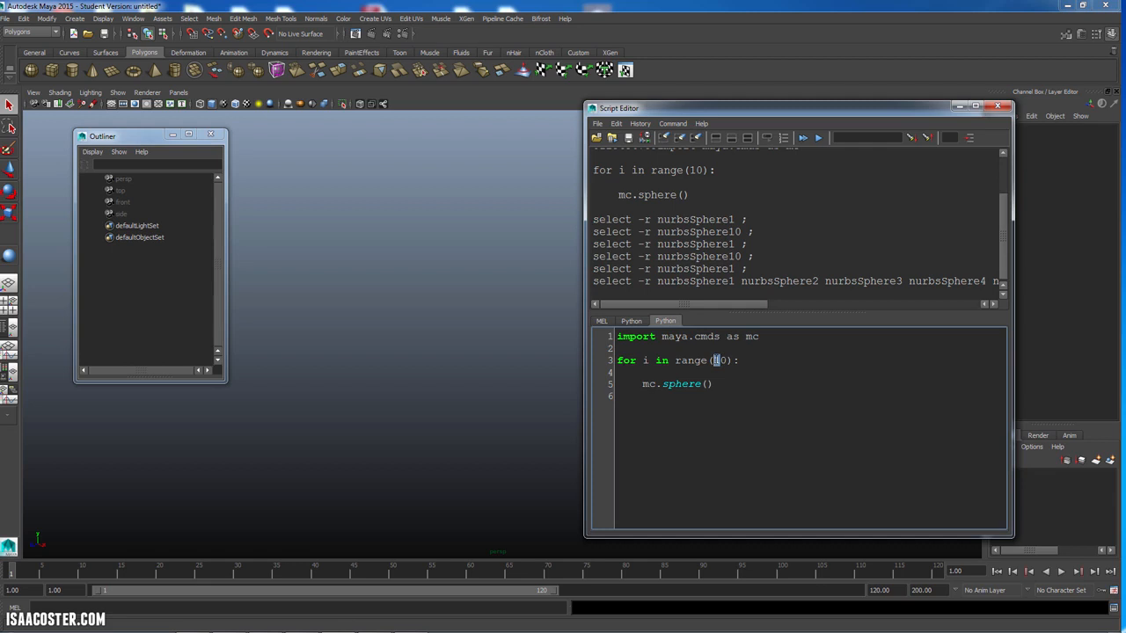
# Change the loop to range(20) and reframe the view on the twenty spheres.
pyautogui.write('2')
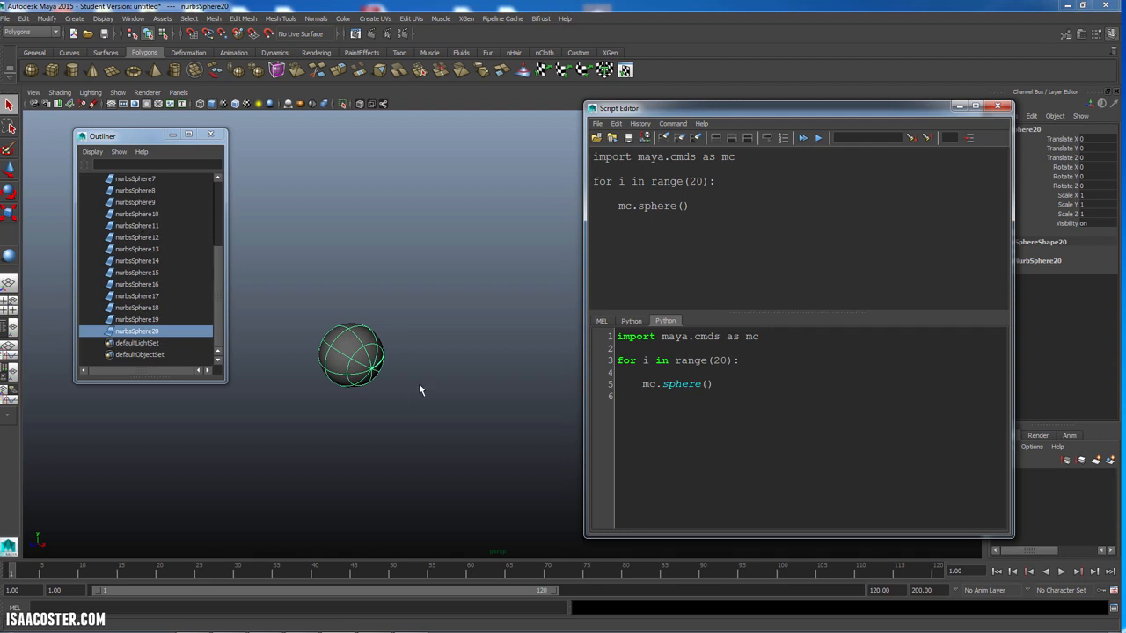
pyautogui.moveTo(352, 355); pyautogui.dragTo(447, 480)
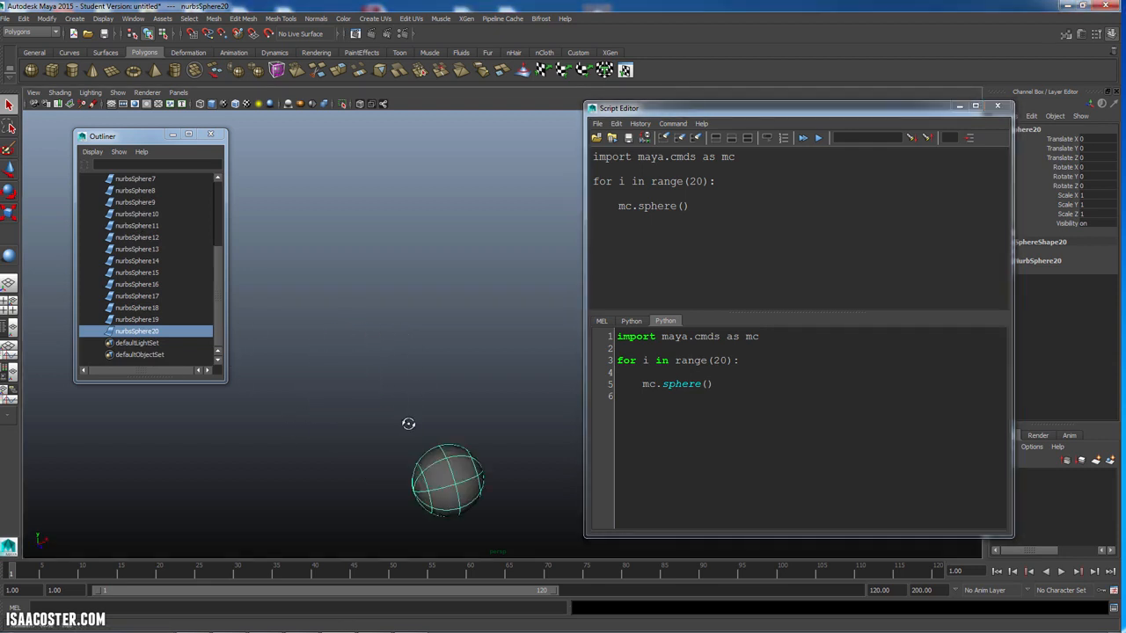
pyautogui.moveTo(447, 479); pyautogui.dragTo(380, 326)
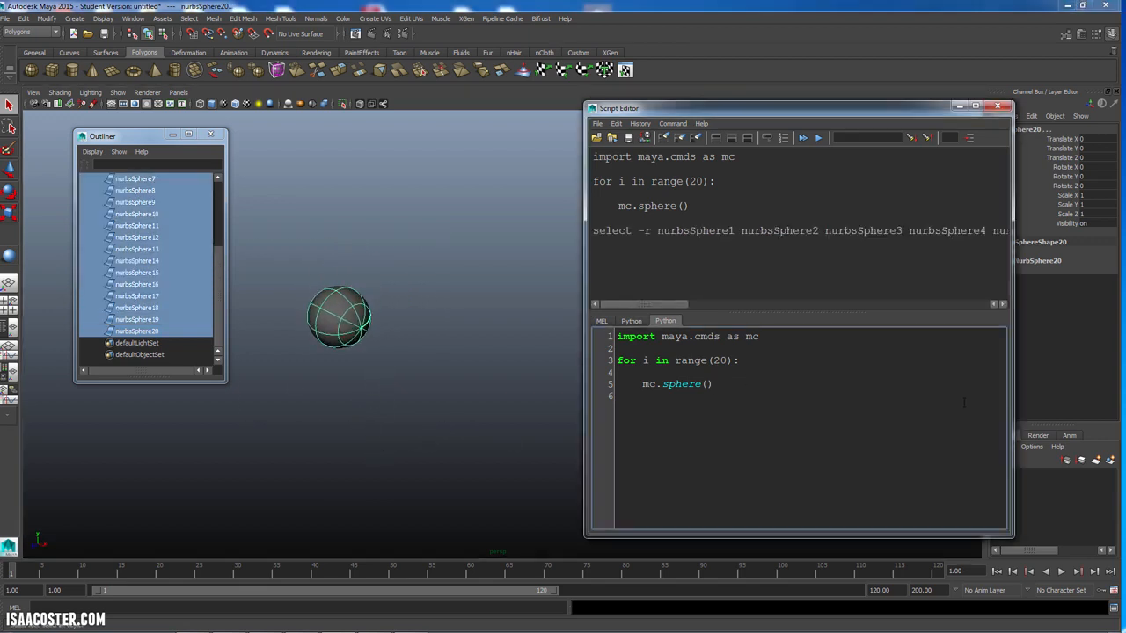
# Drag a sphere 2.637068 along X and add its echoed 'move -r 2.637068 0 0' command to the script.
pyautogui.press('enter')
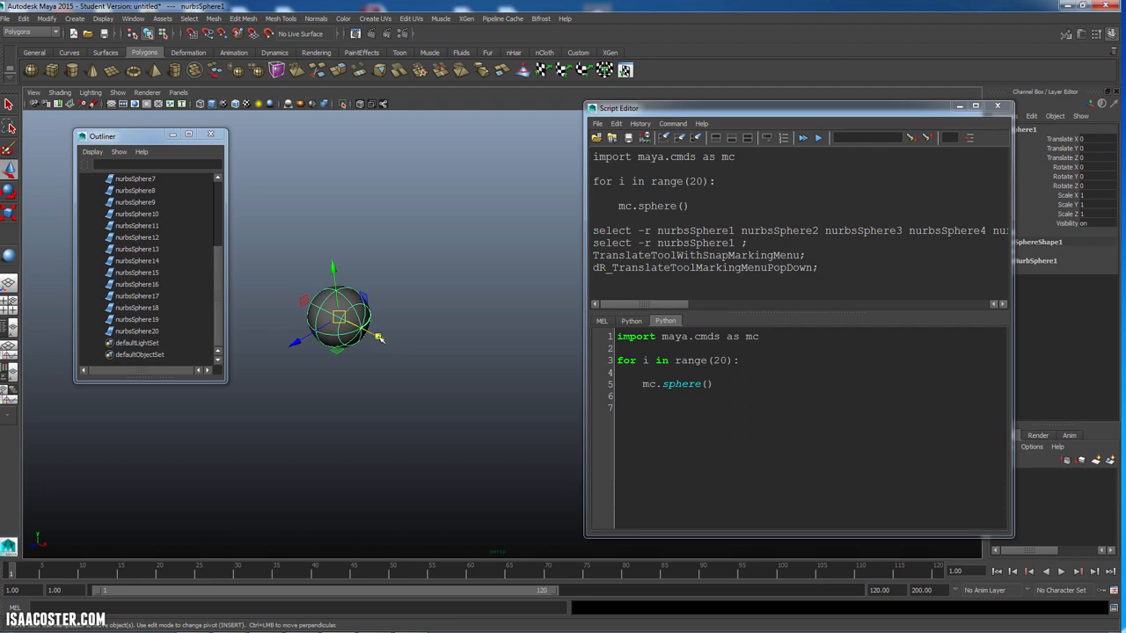
pyautogui.moveTo(339, 317); pyautogui.dragTo(400, 347)
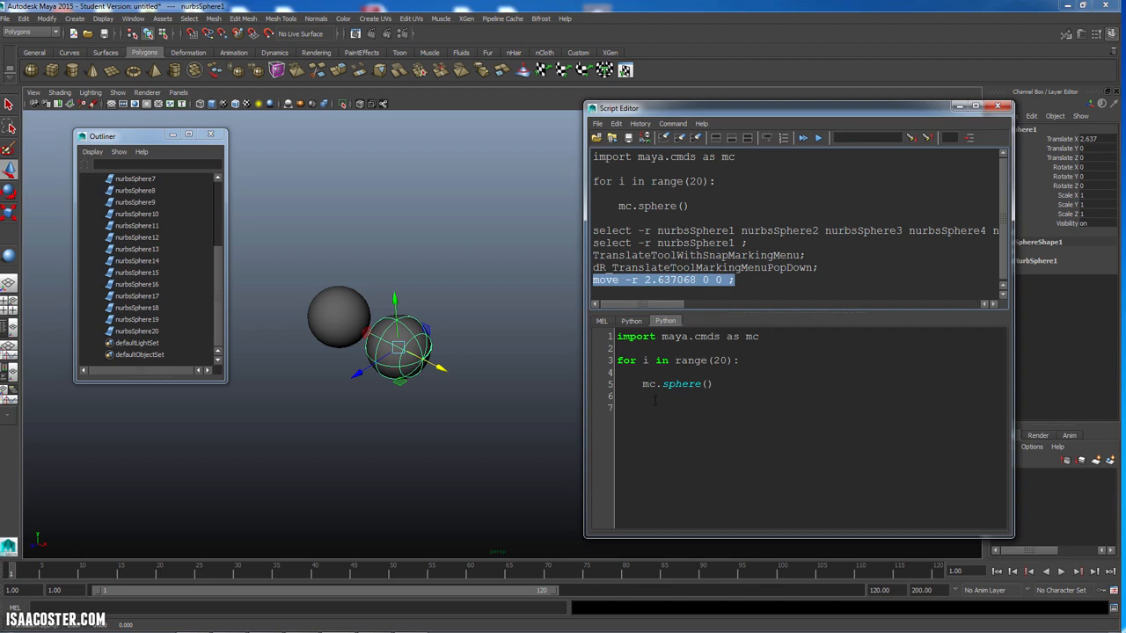
pyautogui.write('move -r 2.637068 0 0 ;')
pyautogui.write('mc.move(2.637068, 0, 0)')
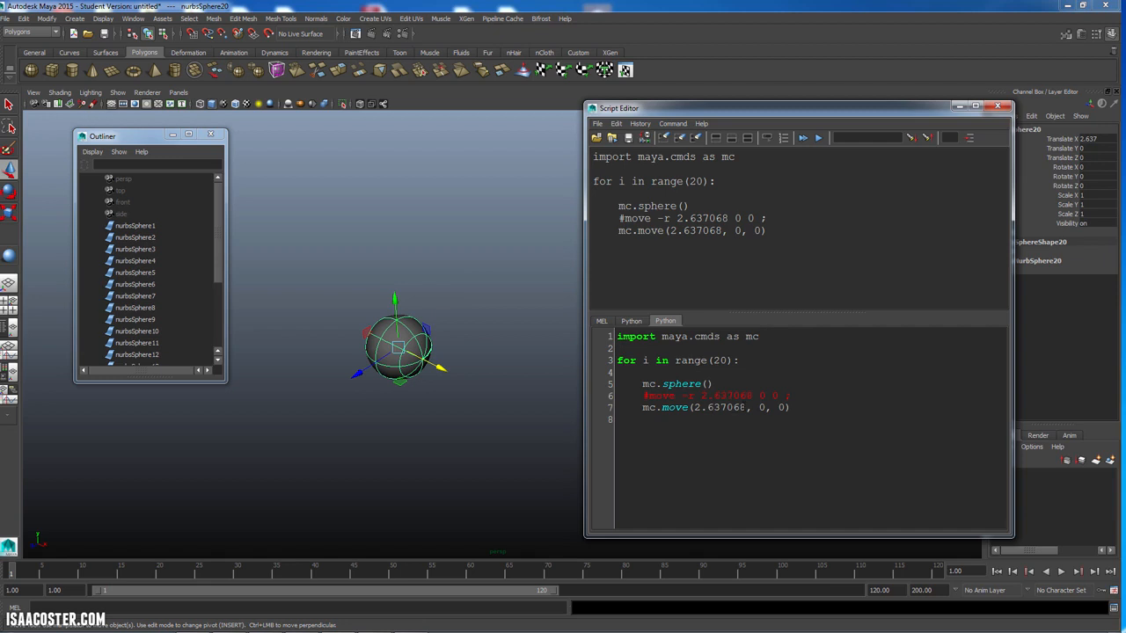
# Edit the loop's move distance to (2*i) and its count to range(10), clearing the spheres.
pyautogui.doubleClick(722, 408)
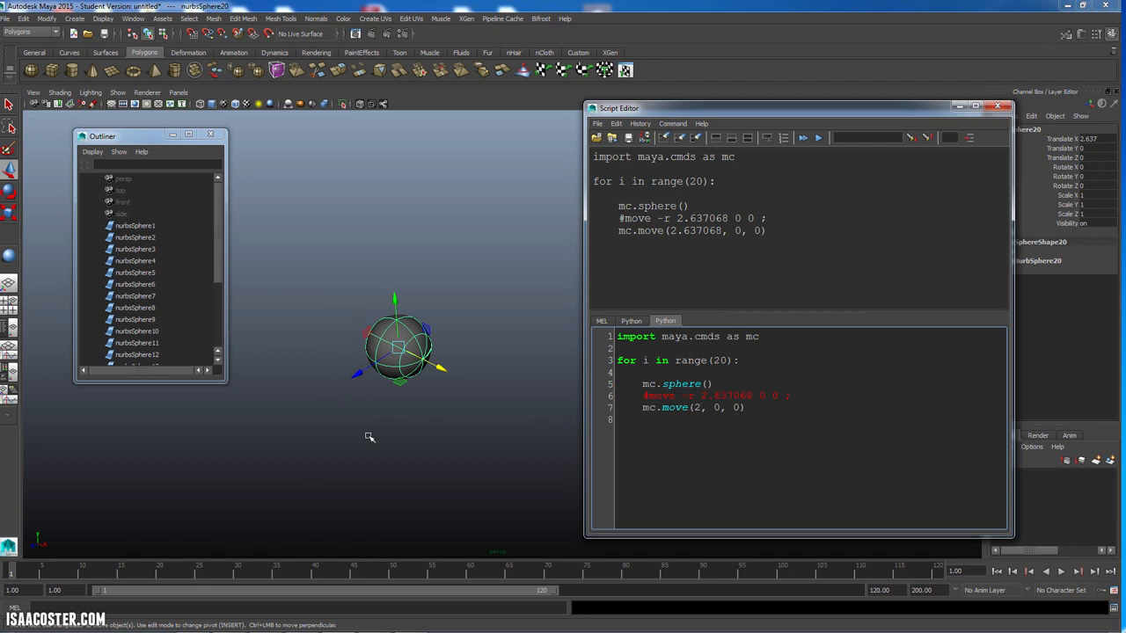
pyautogui.moveTo(434, 321)
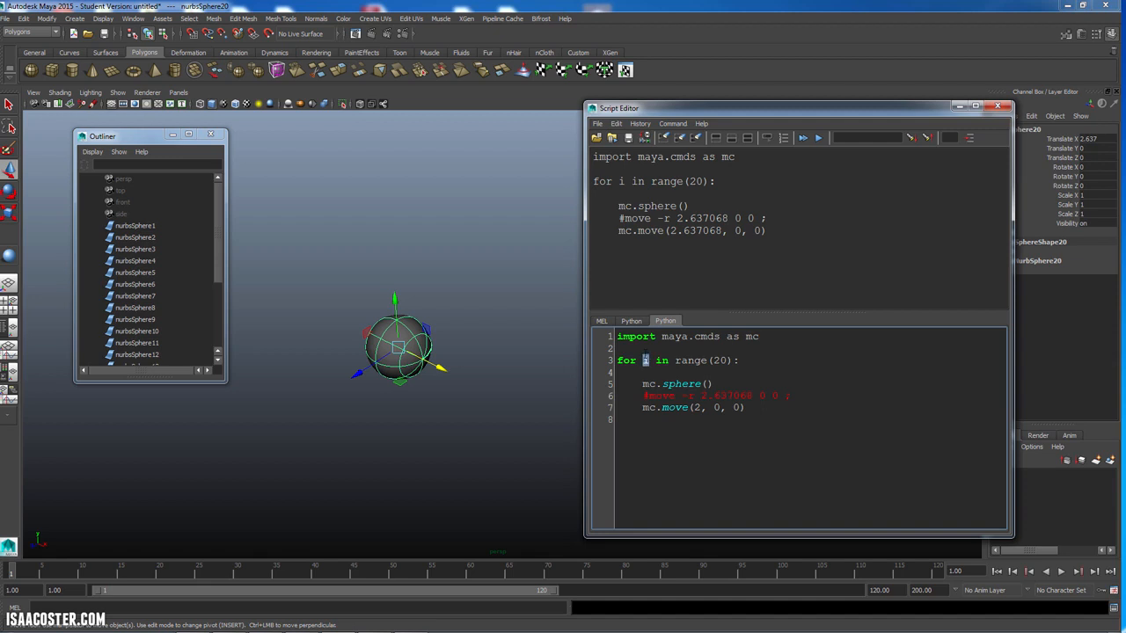
pyautogui.write('0')
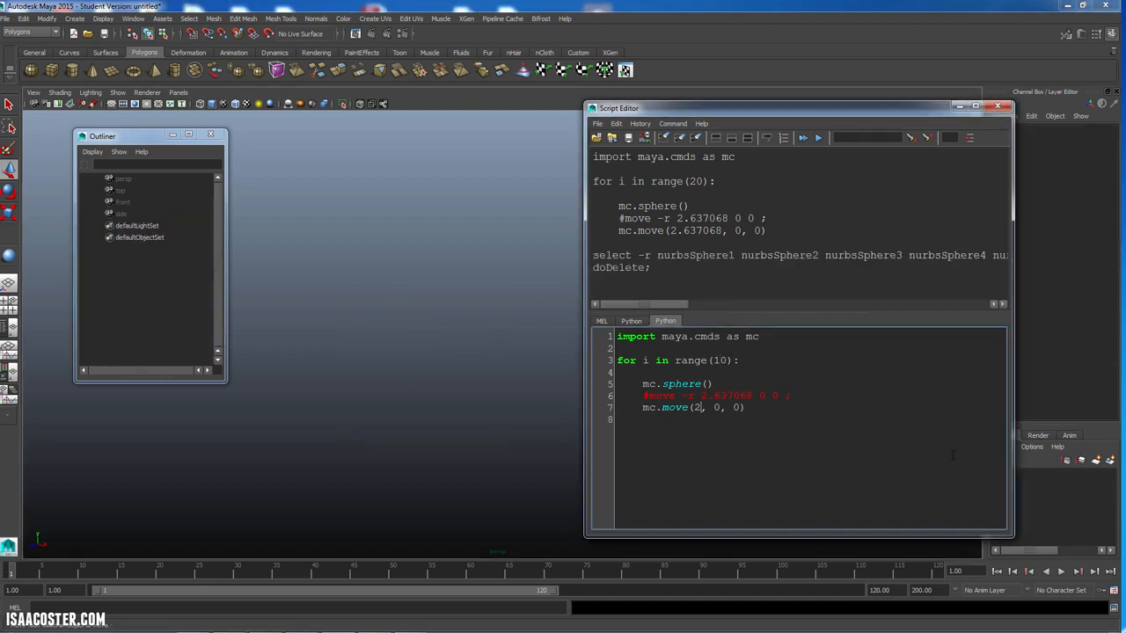
pyautogui.moveTo(1027, 469)
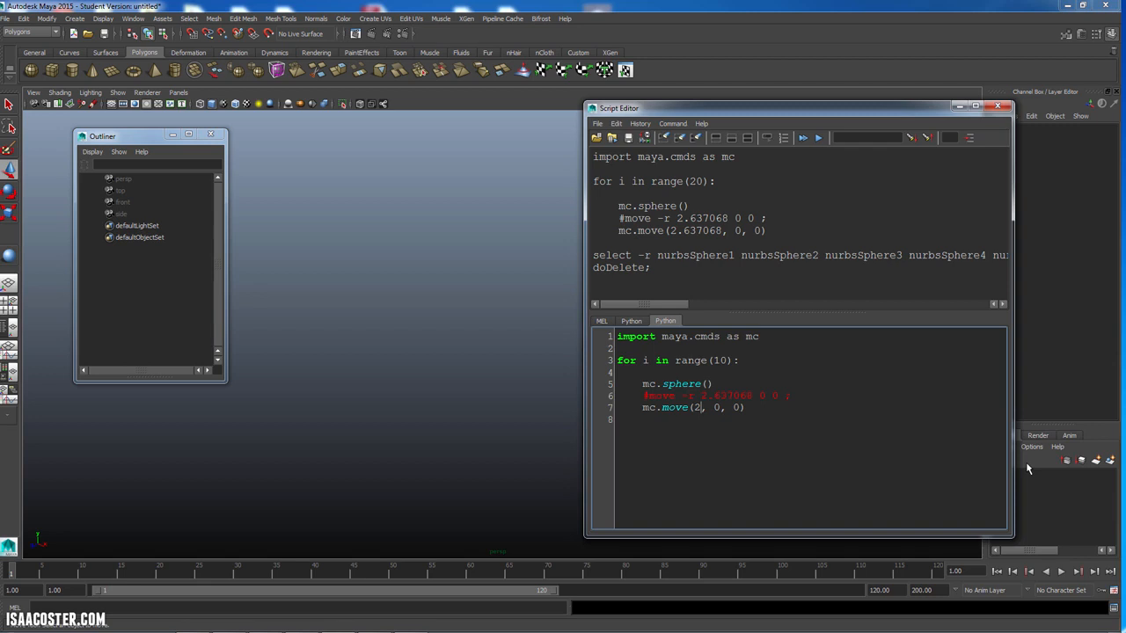
pyautogui.write('*')
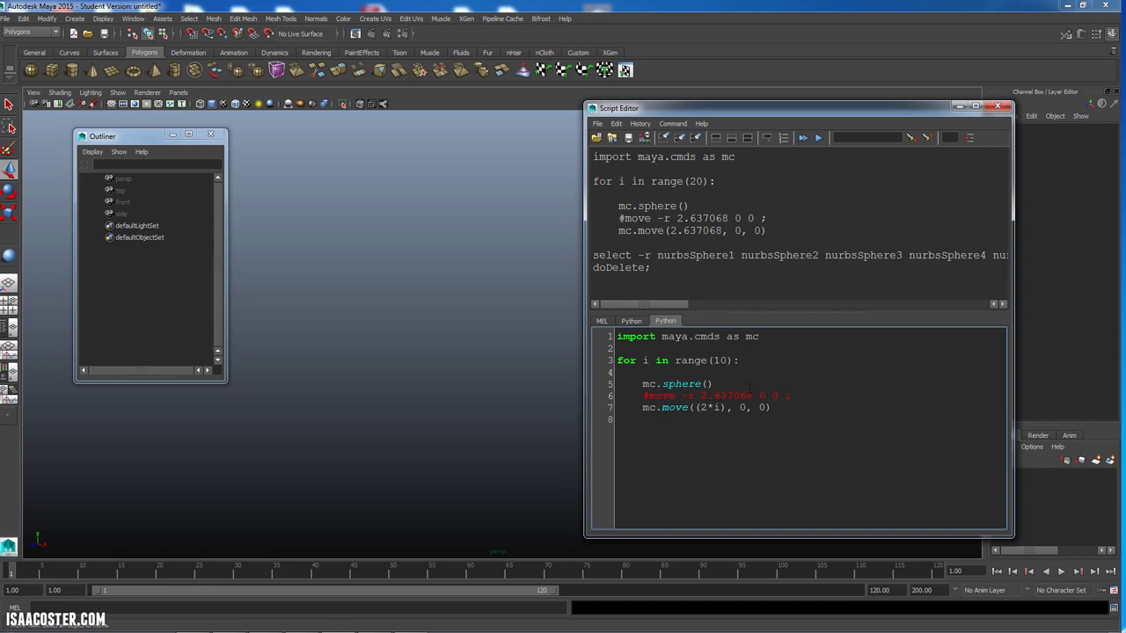
pyautogui.doubleClick(703, 407)
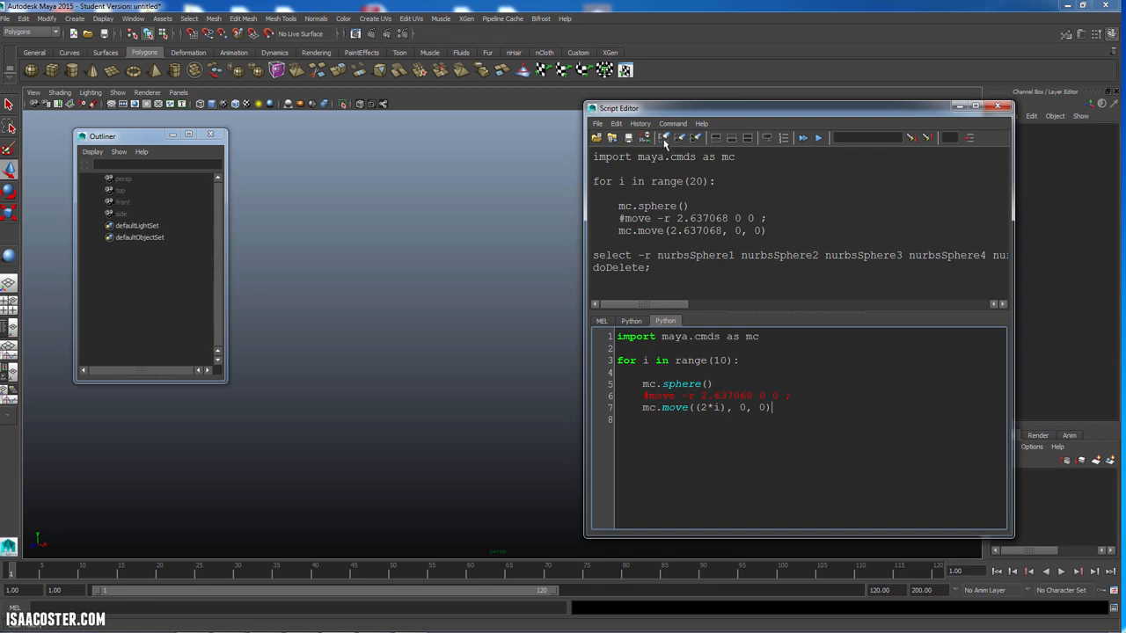
# Run the loop to build ten spaced spheres, then delete the commented #move line.
pyautogui.click(803, 137)
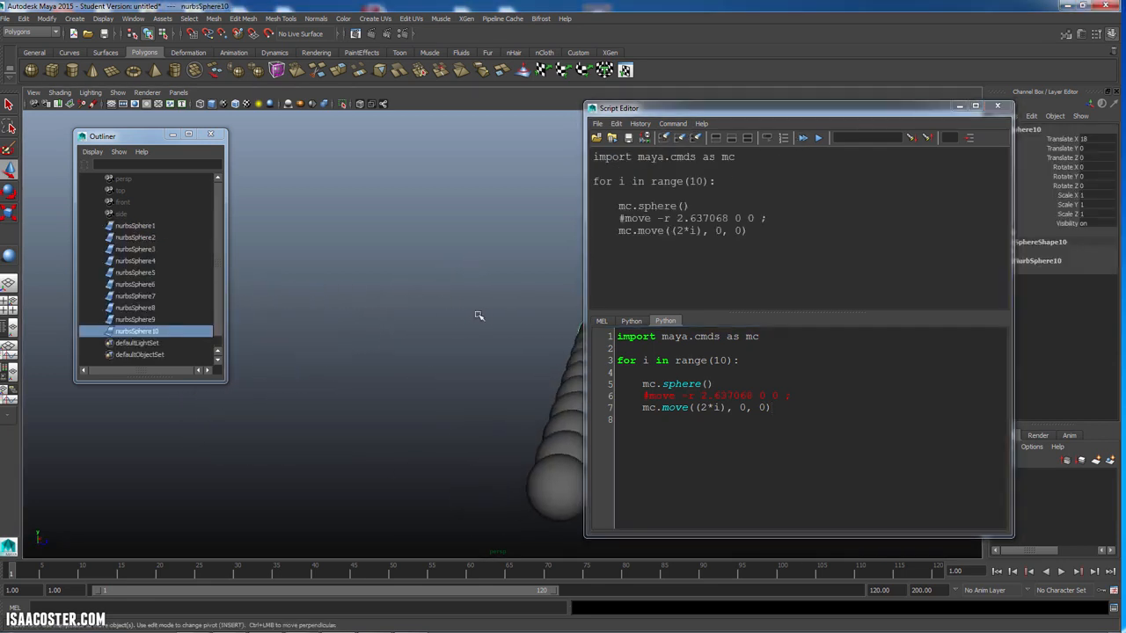
pyautogui.click(801, 138)
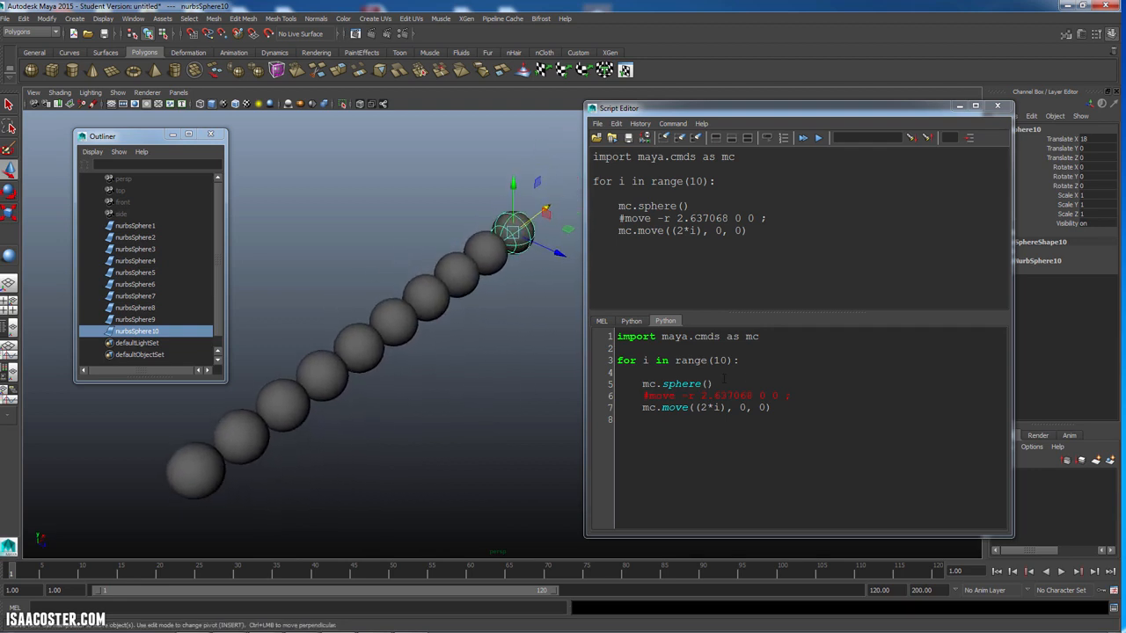
pyautogui.tripleClick(708, 395)
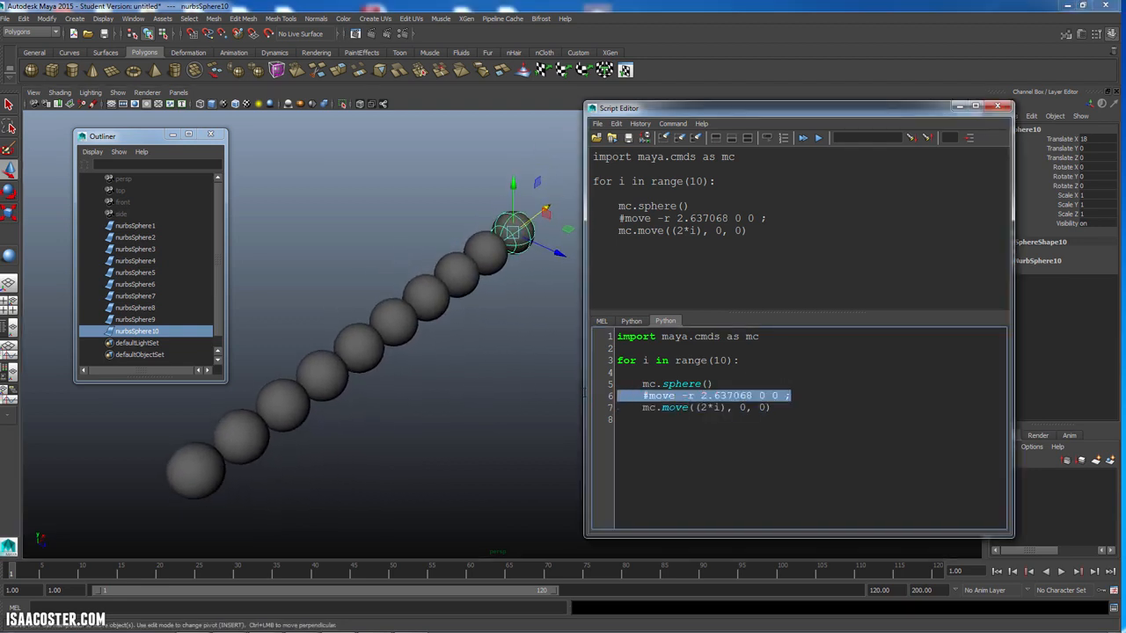
pyautogui.press('Delete')
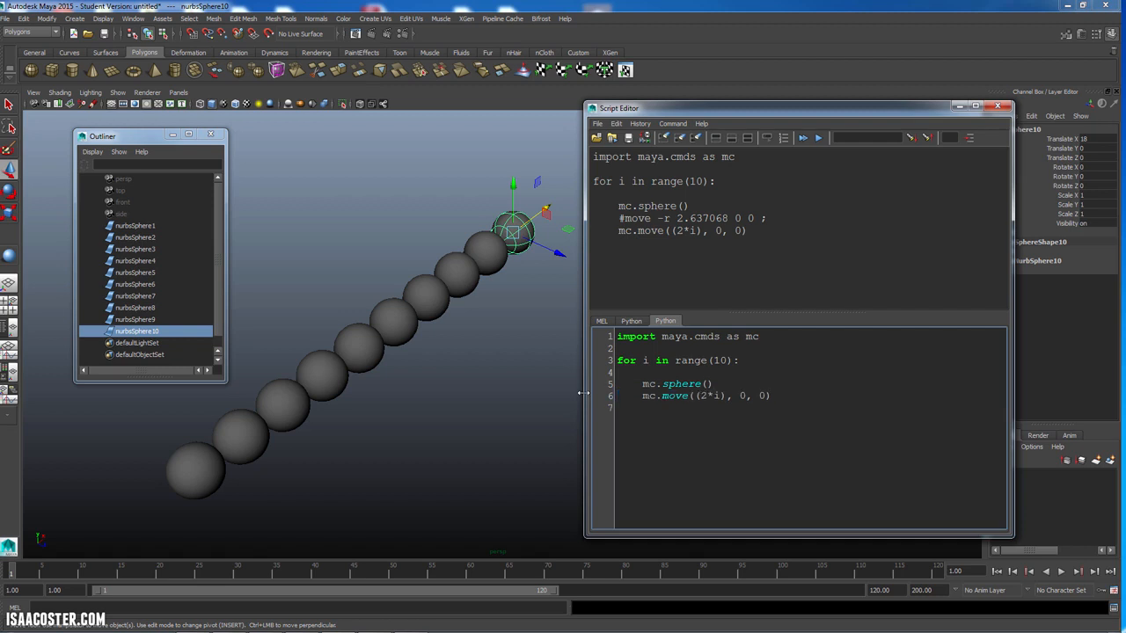
pyautogui.press('enter')
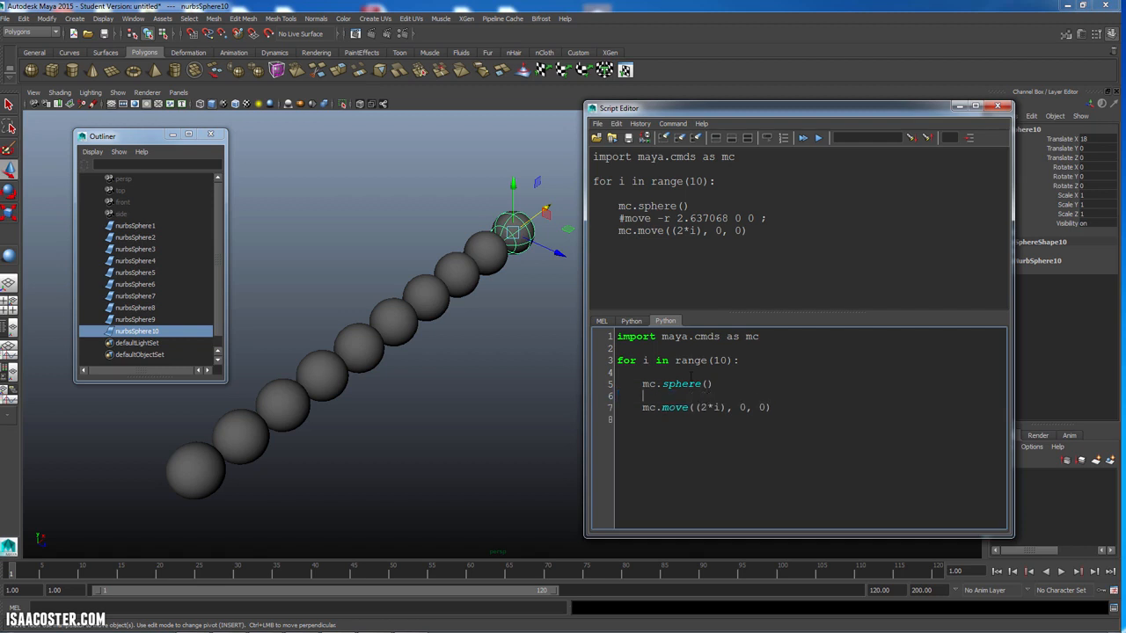